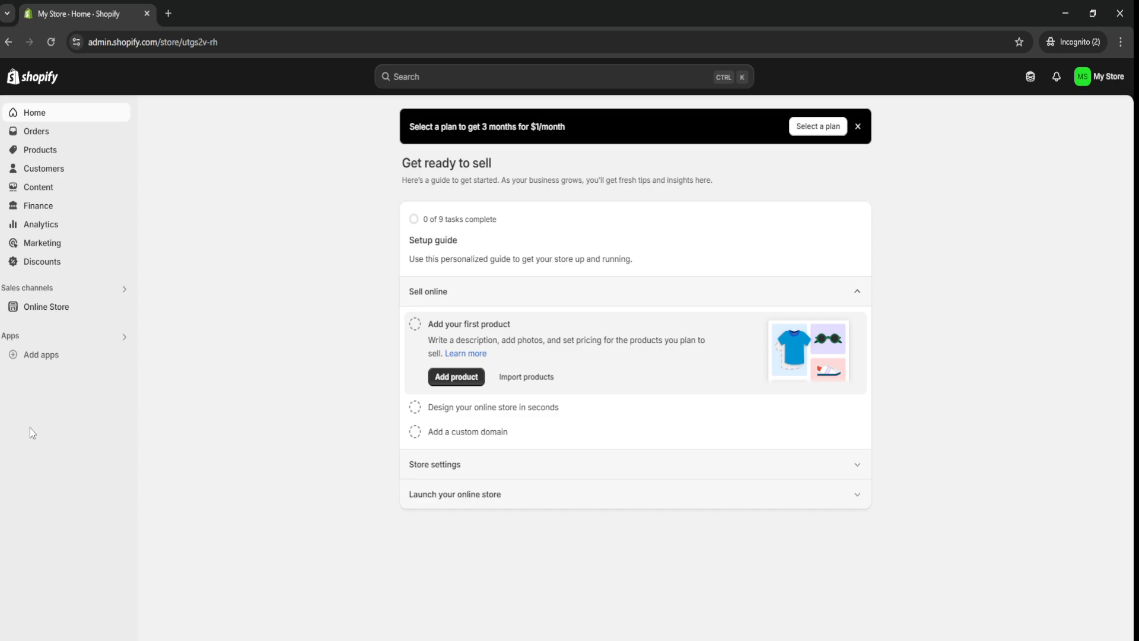
mouse_move(229, 308)
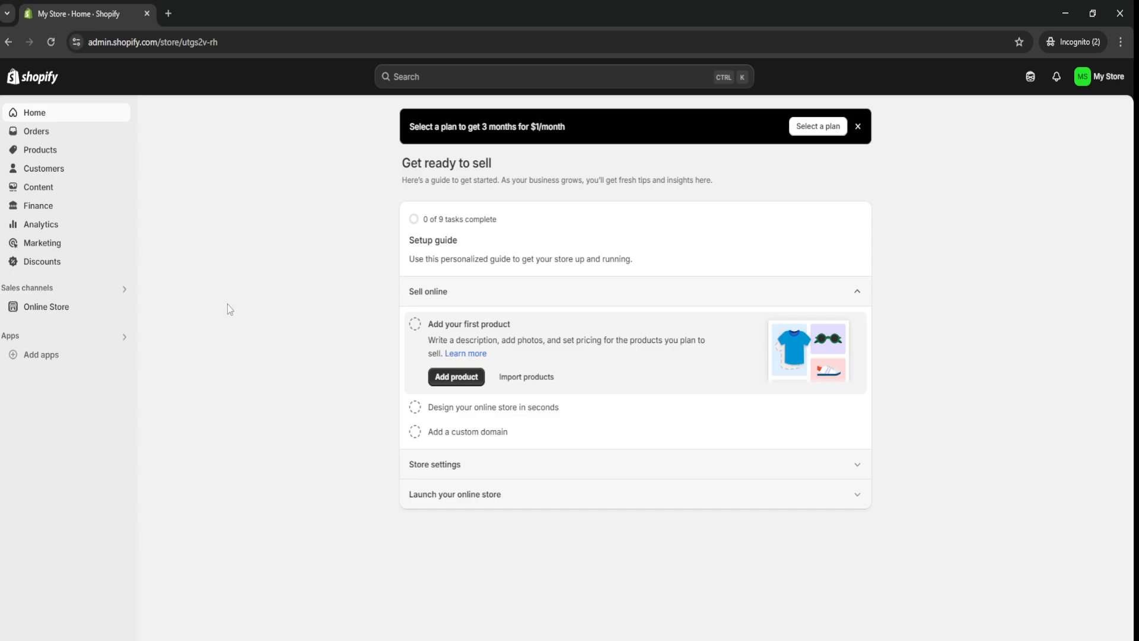
mouse_move(278, 245)
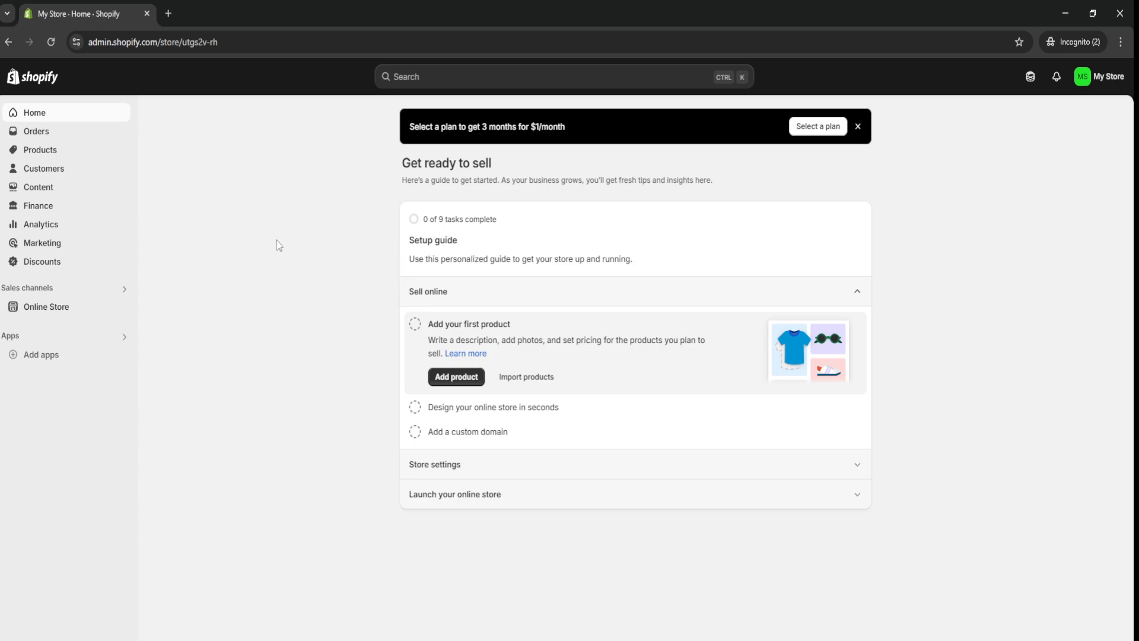
mouse_move(155, 297)
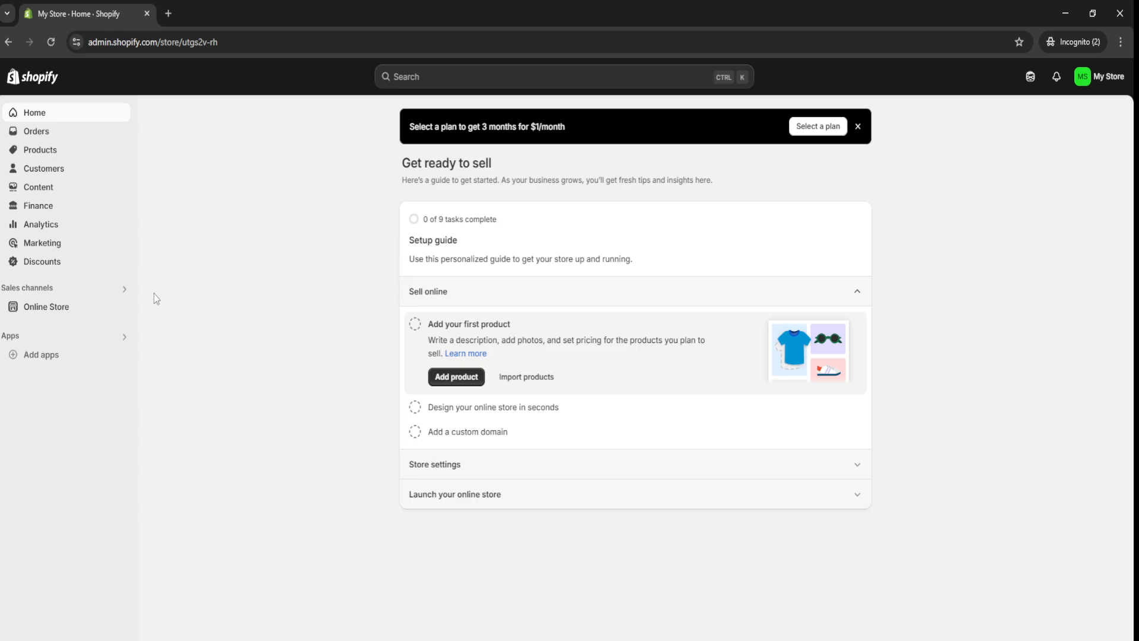
mouse_move(189, 449)
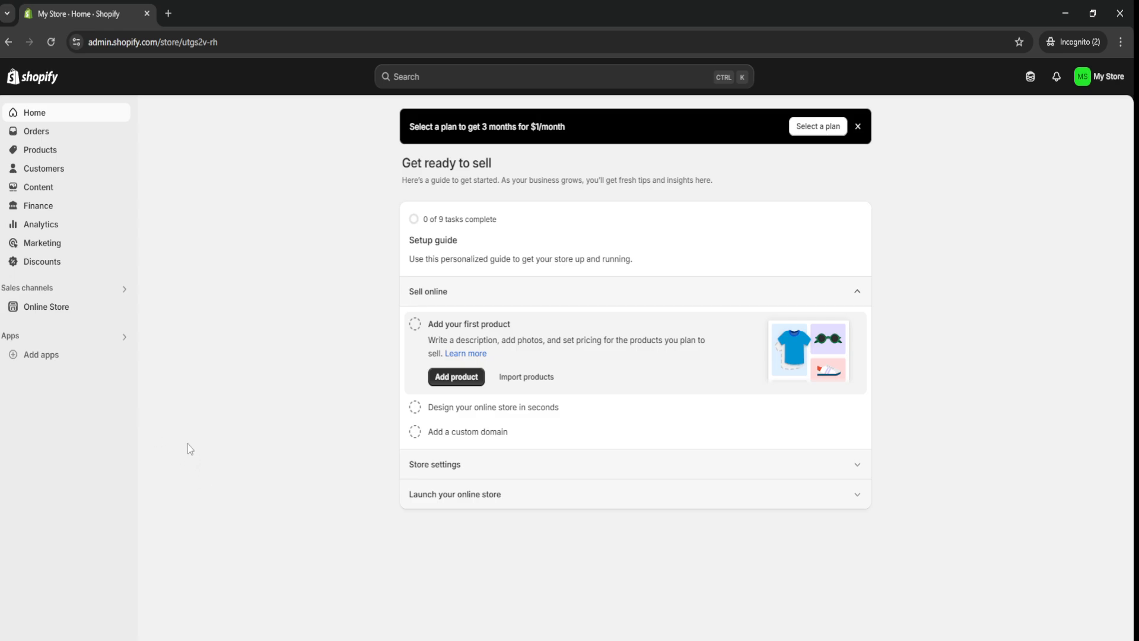
mouse_move(209, 430)
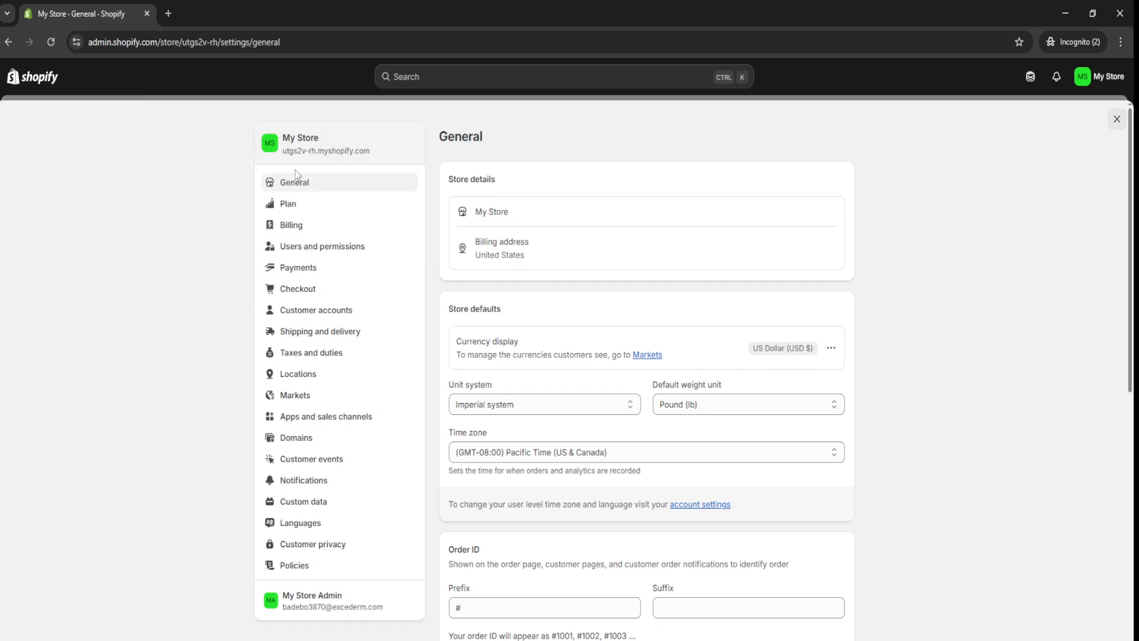
mouse_move(330, 331)
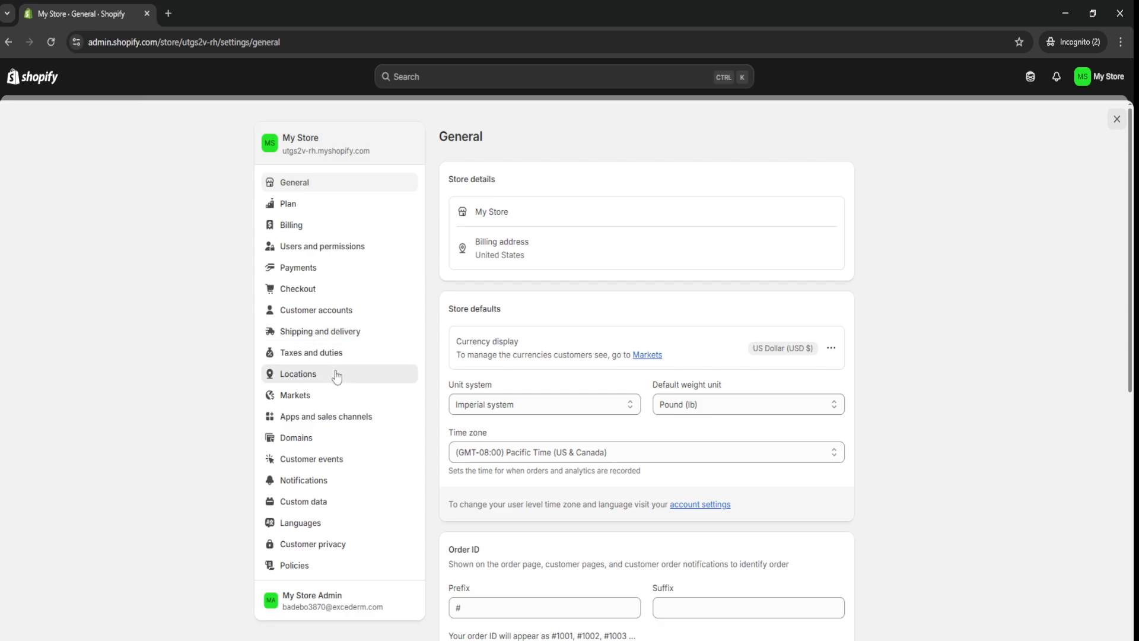
- Open the Locations settings page showing the existing Shop location
click(297, 373)
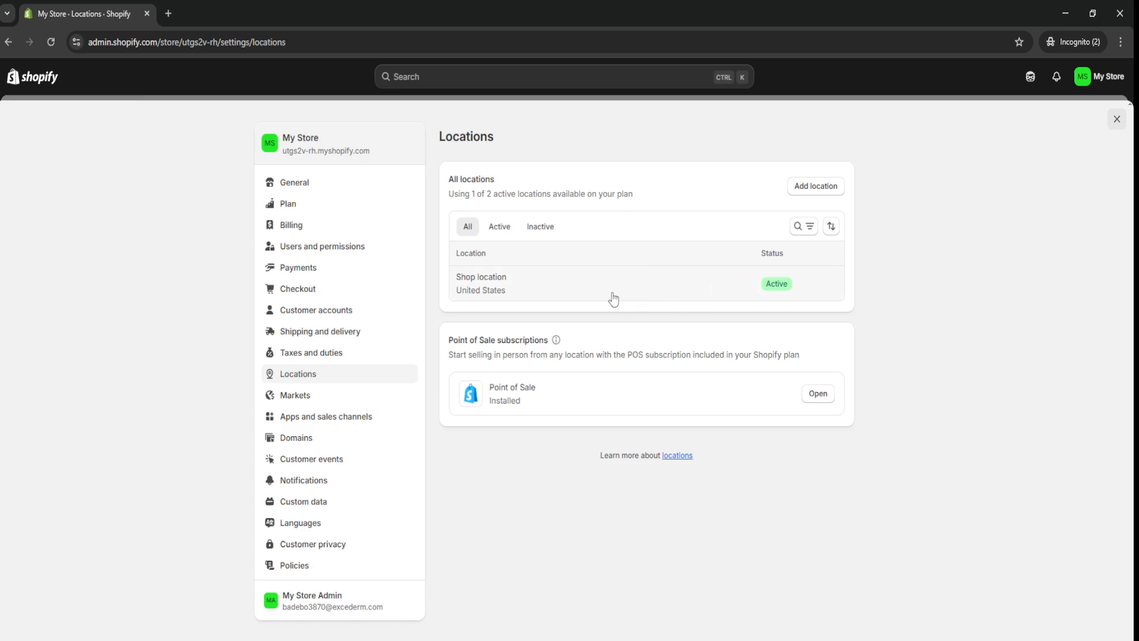
mouse_move(550, 294)
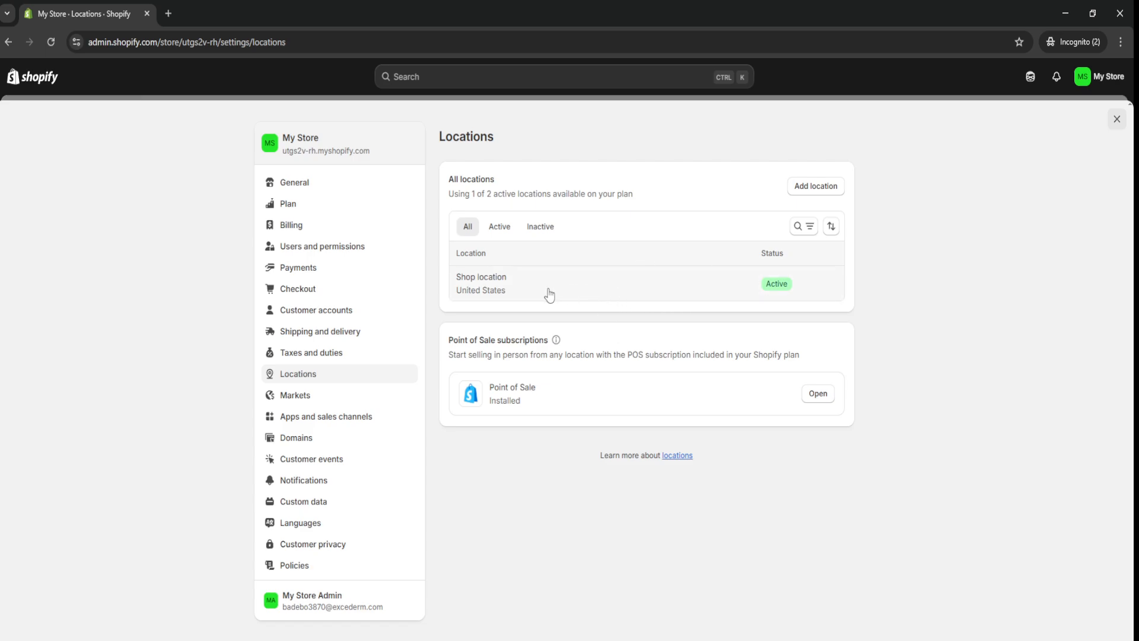
mouse_move(560, 291)
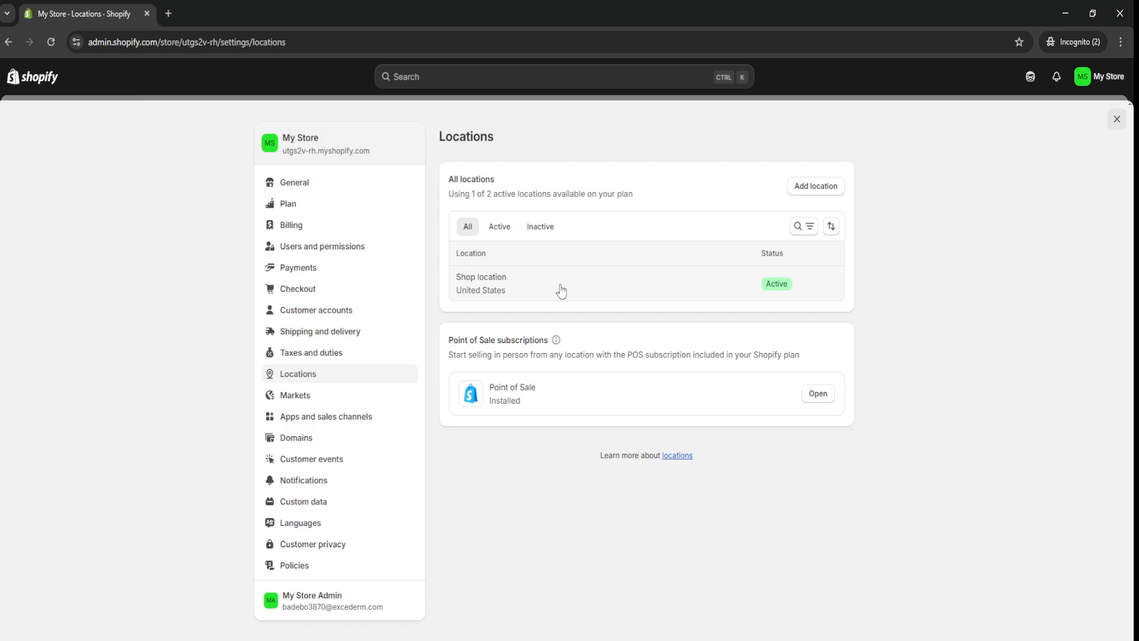
mouse_move(683, 279)
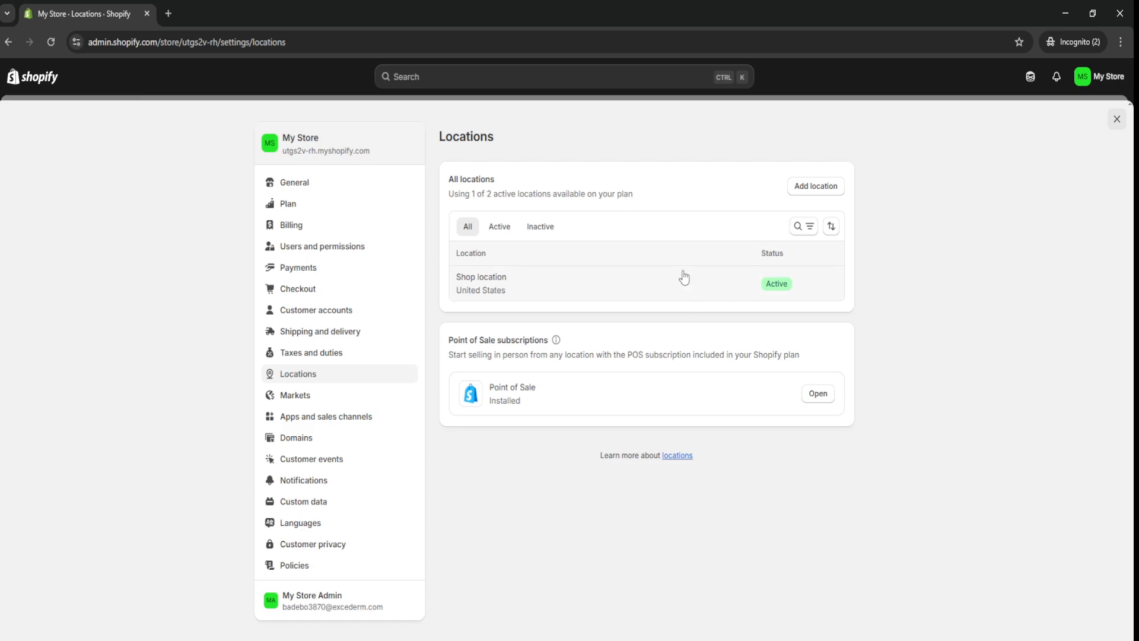
- Add a new location and name it 'test'
click(815, 186)
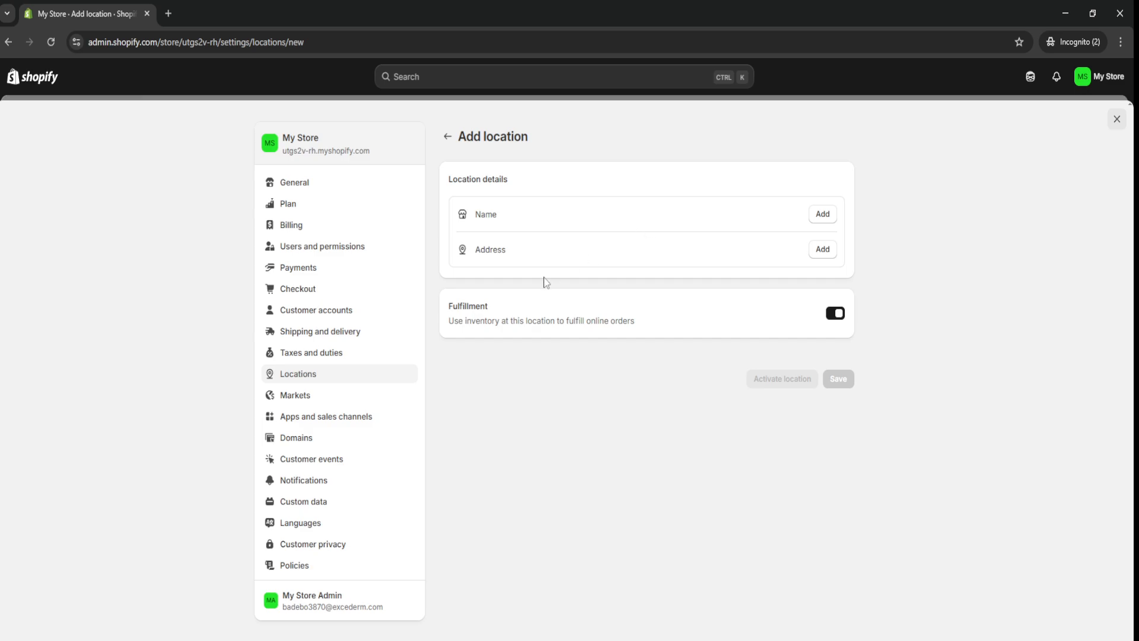
mouse_move(541, 208)
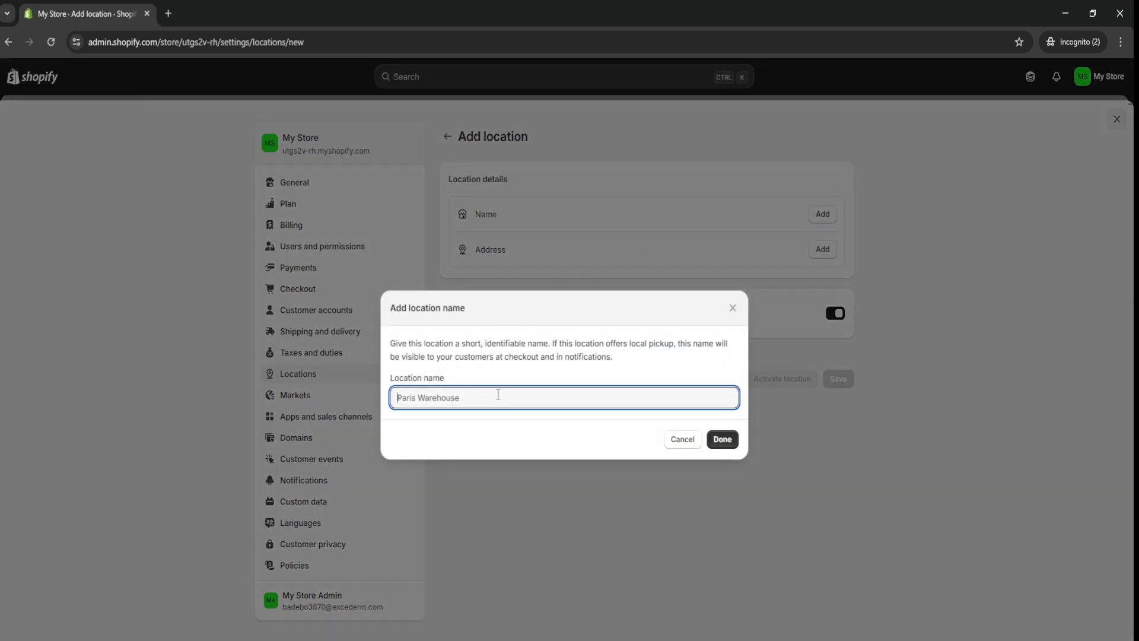
text(test)
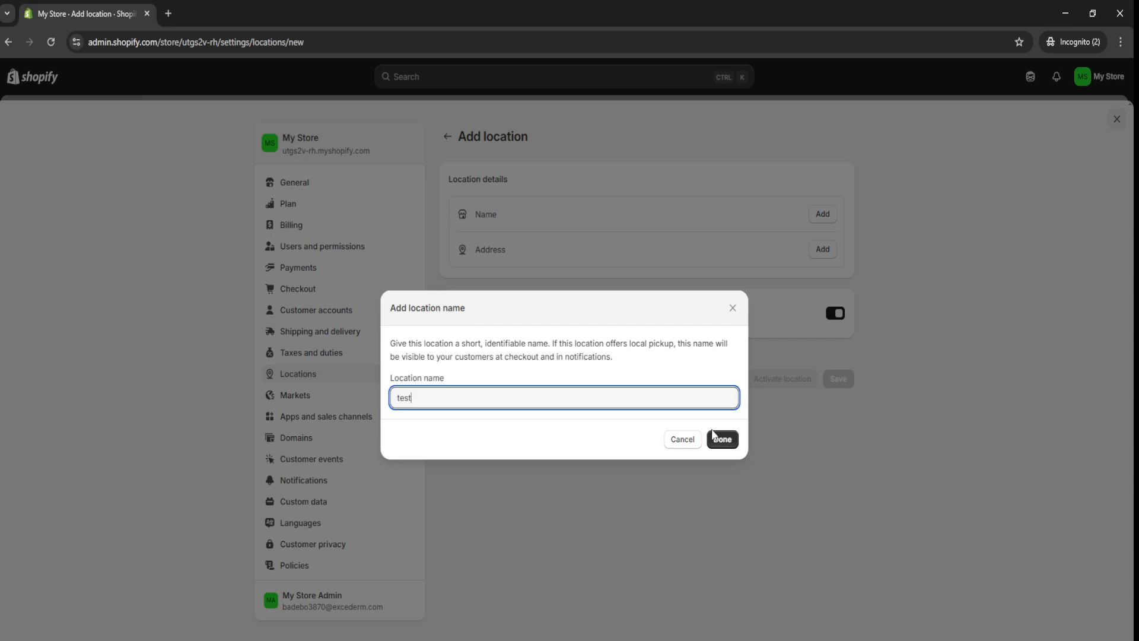
- Confirm the name 'test', keep United States, and pick Santa Monica, CA as the address
click(721, 439)
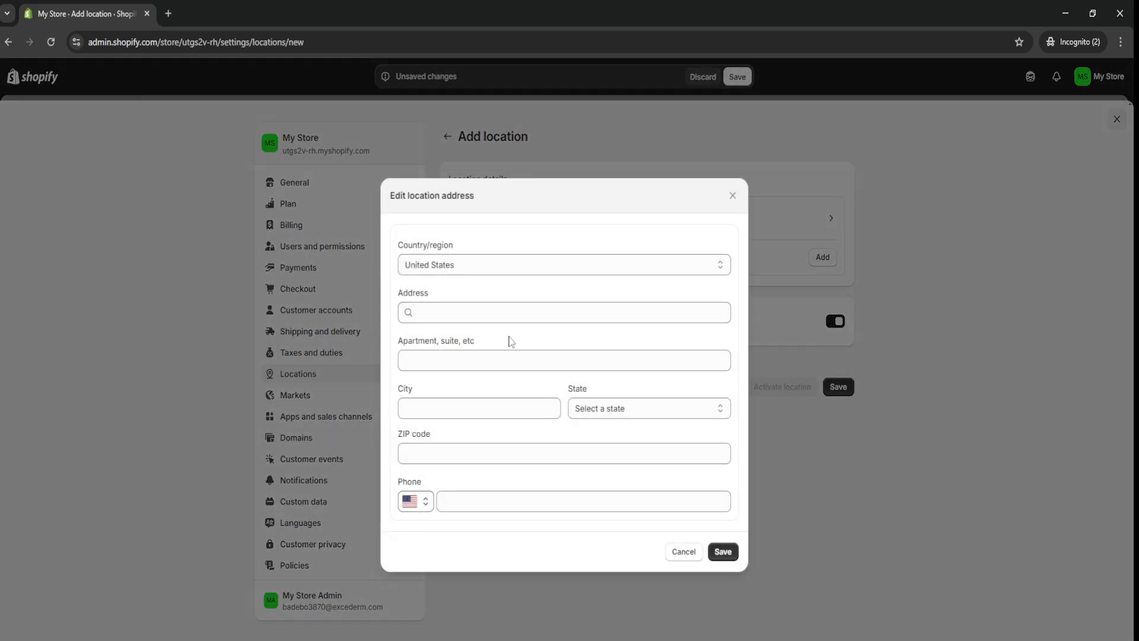
click(563, 265)
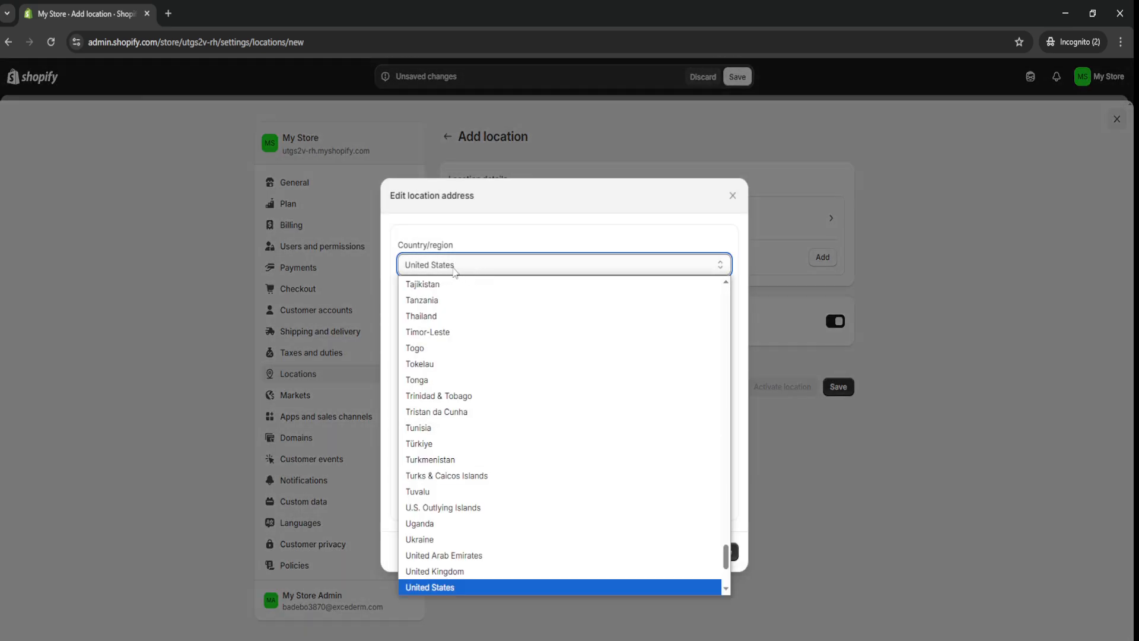
click(430, 587)
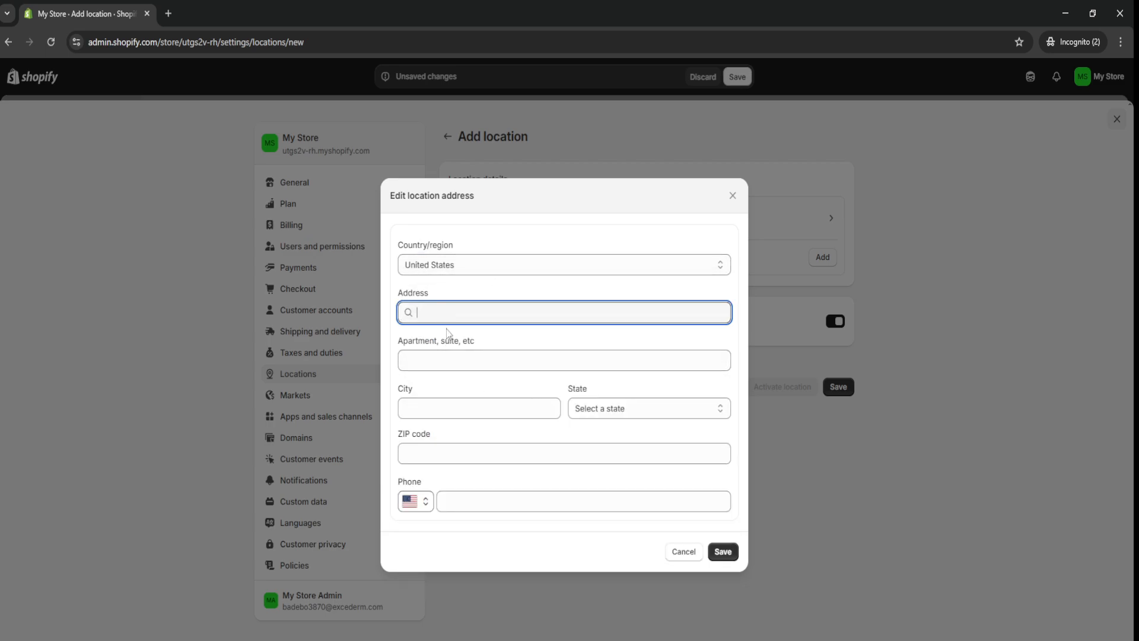
text(santa)
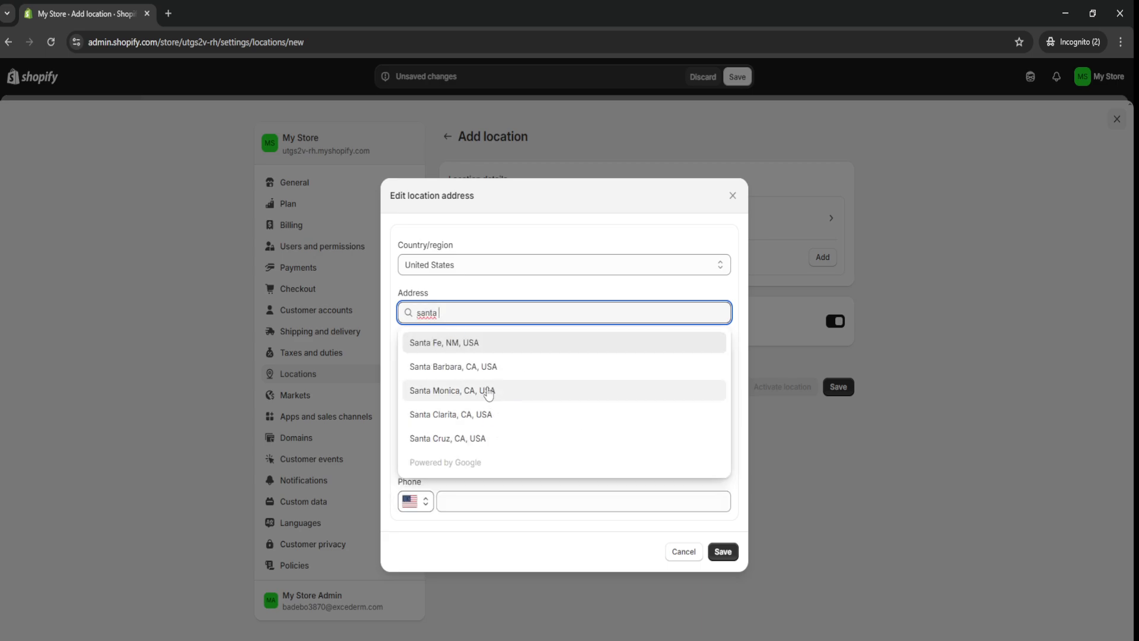
click(452, 391)
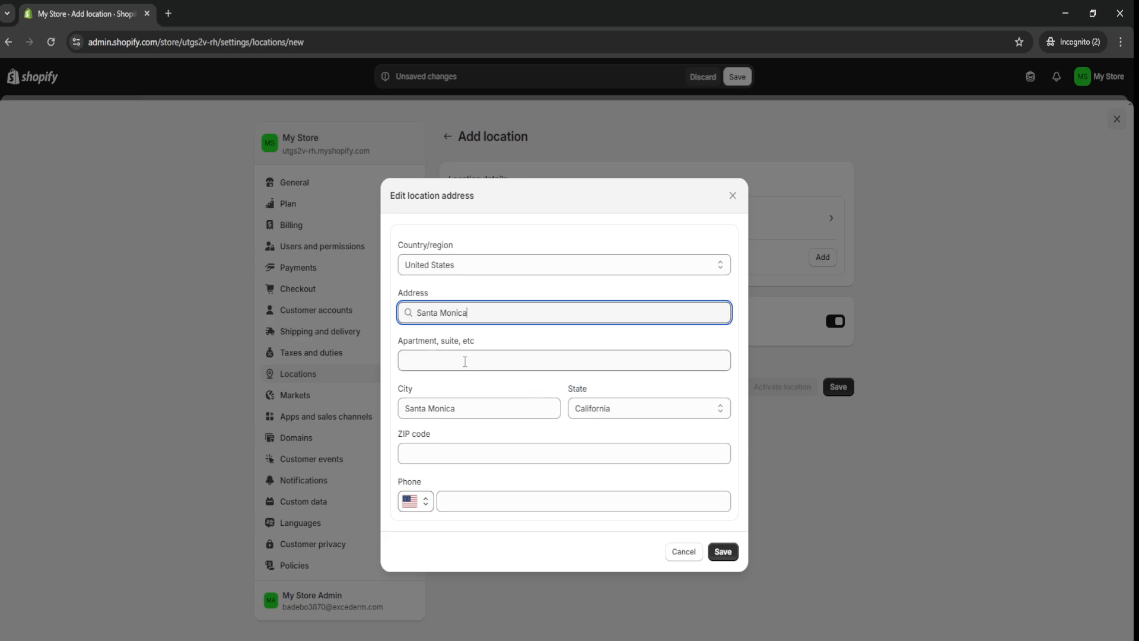
- Enter ZIP 90001 and '123 fake street' as the apartment/suite line
text(90001)
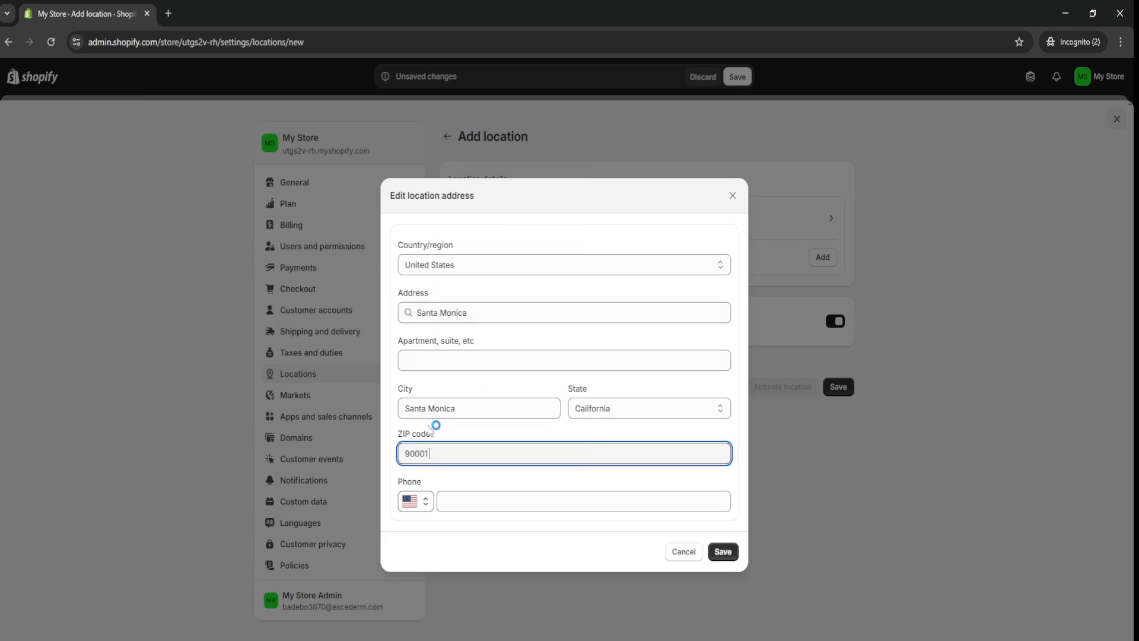
click(563, 359)
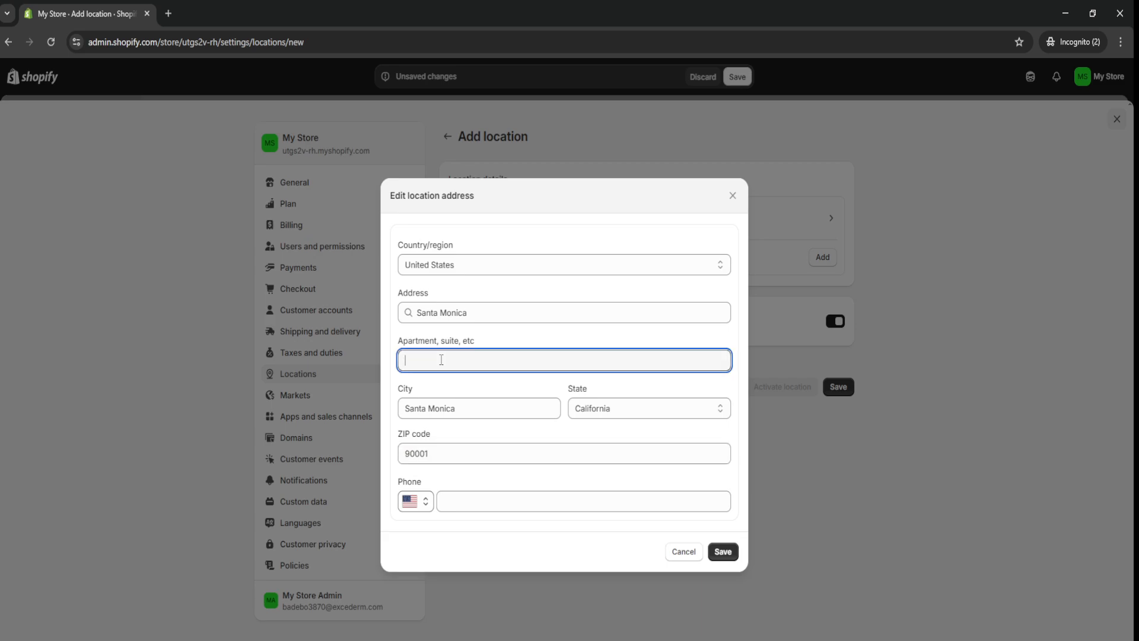
text(123)
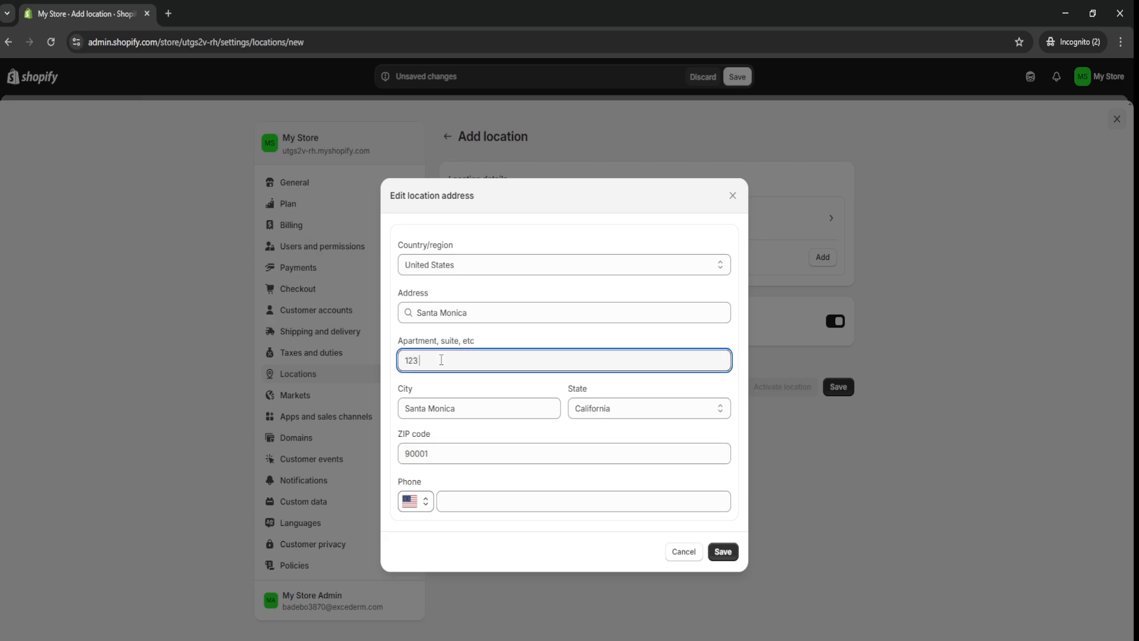
text(fake street)
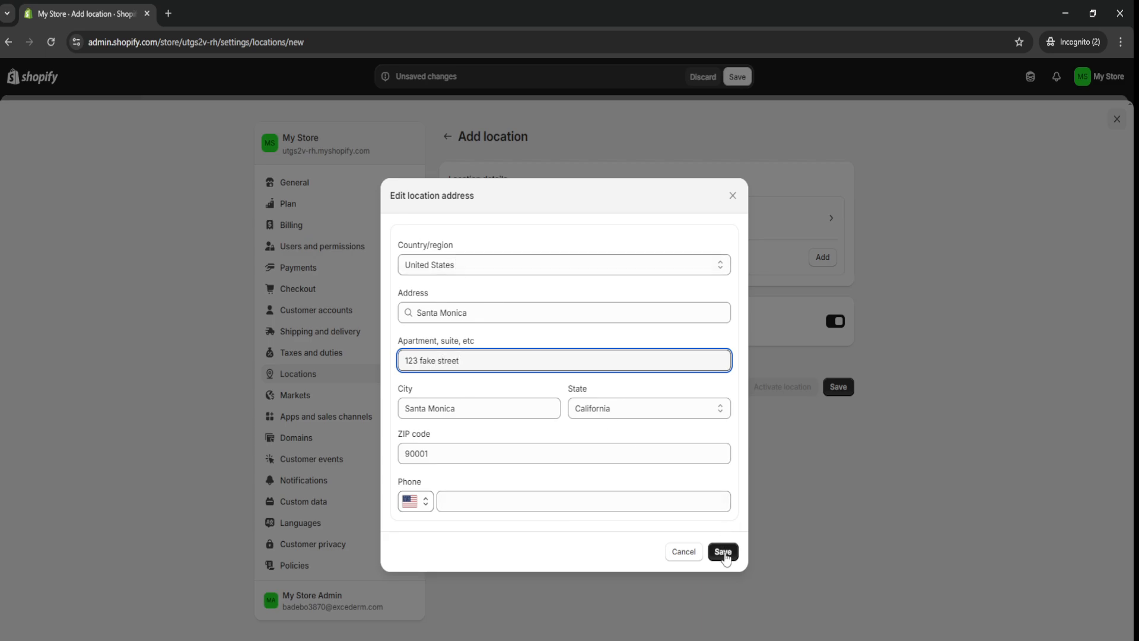
- Save location 'test', marking its Santa Monica, California 90001 address as valid
click(722, 551)
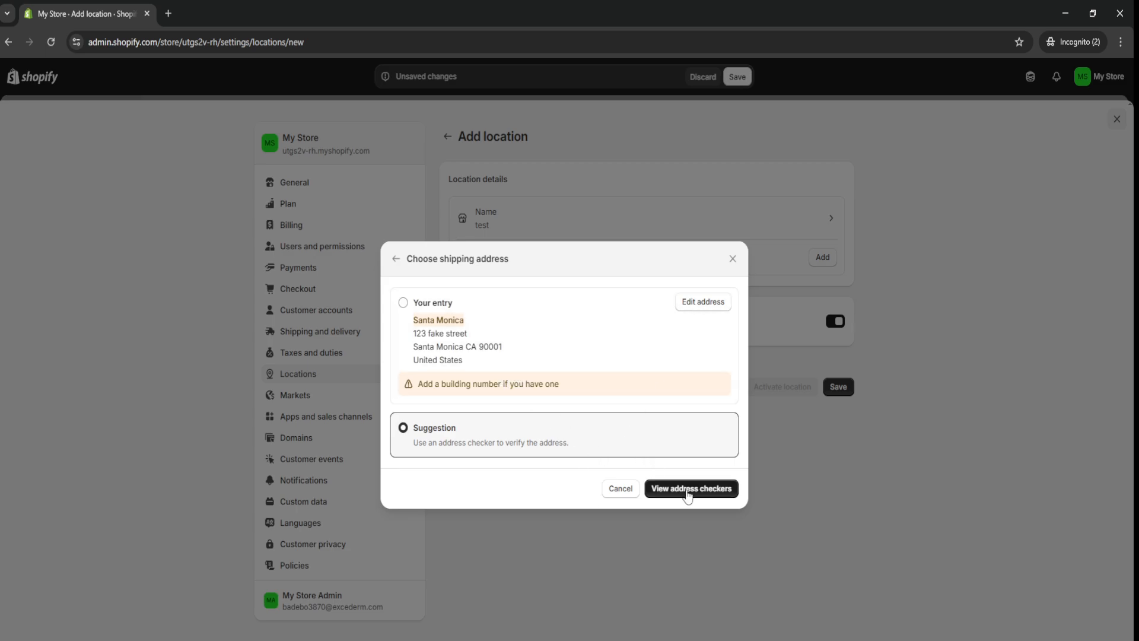
mouse_move(682, 498)
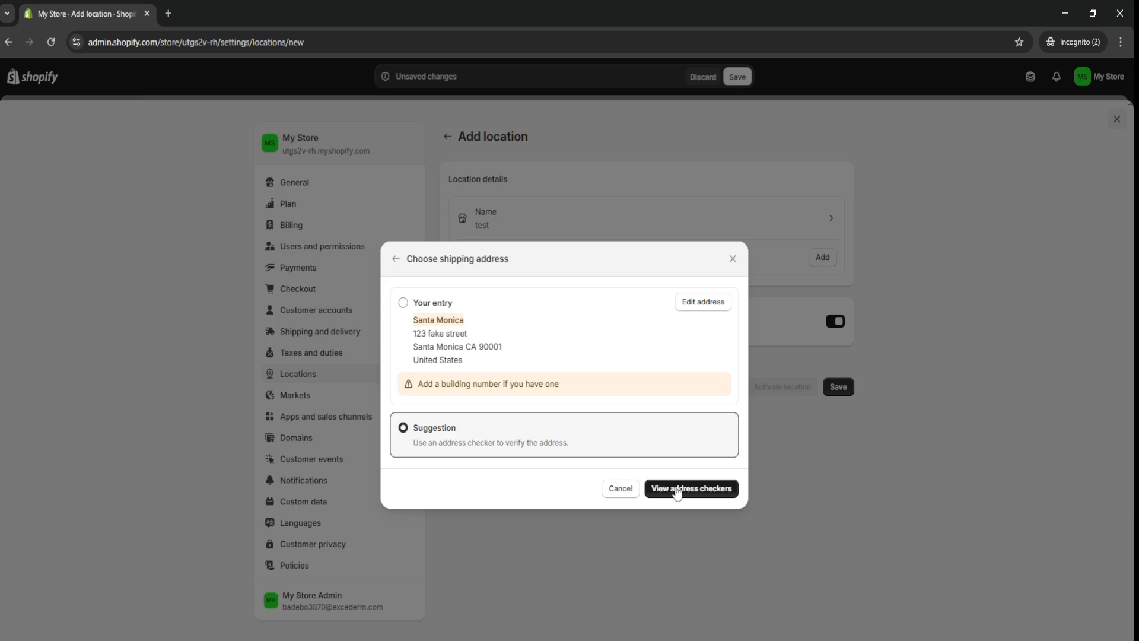
click(689, 488)
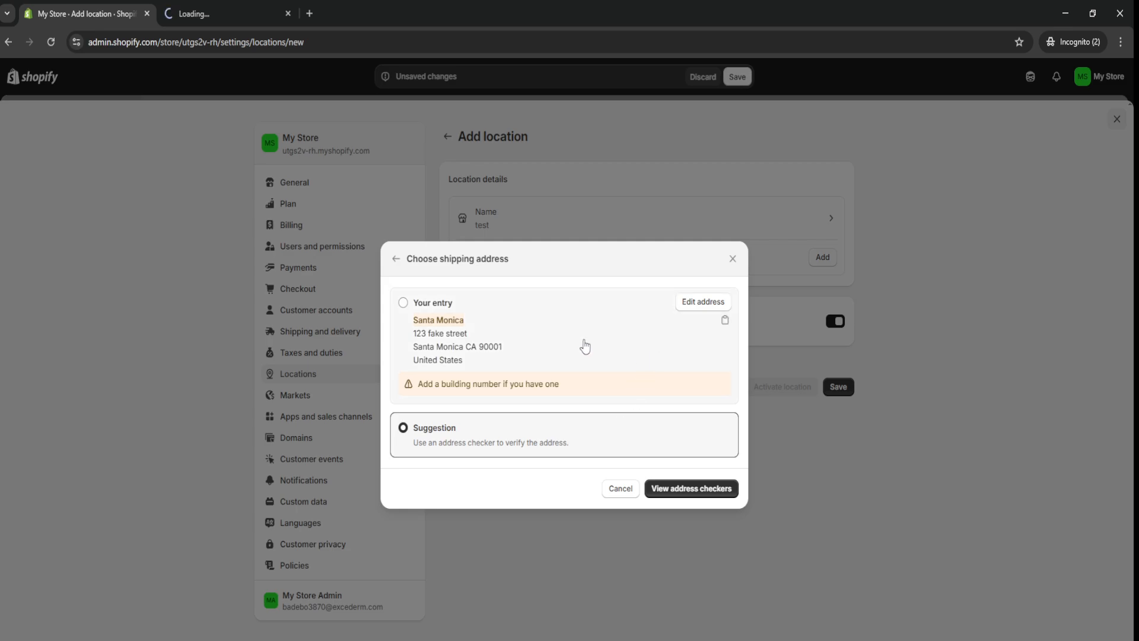
click(403, 302)
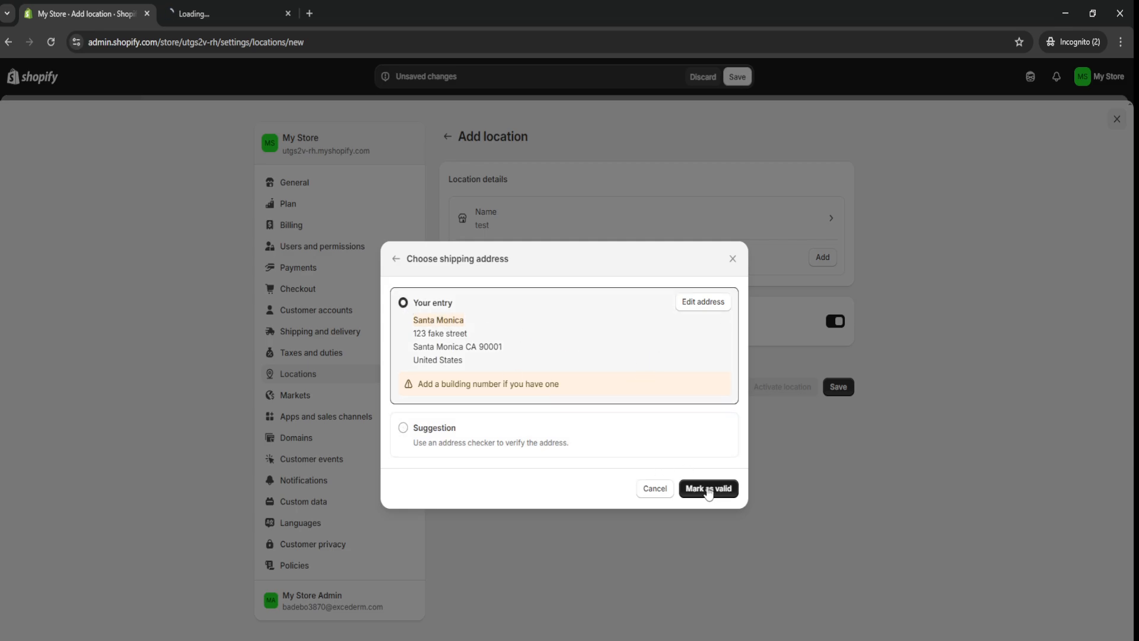
click(708, 489)
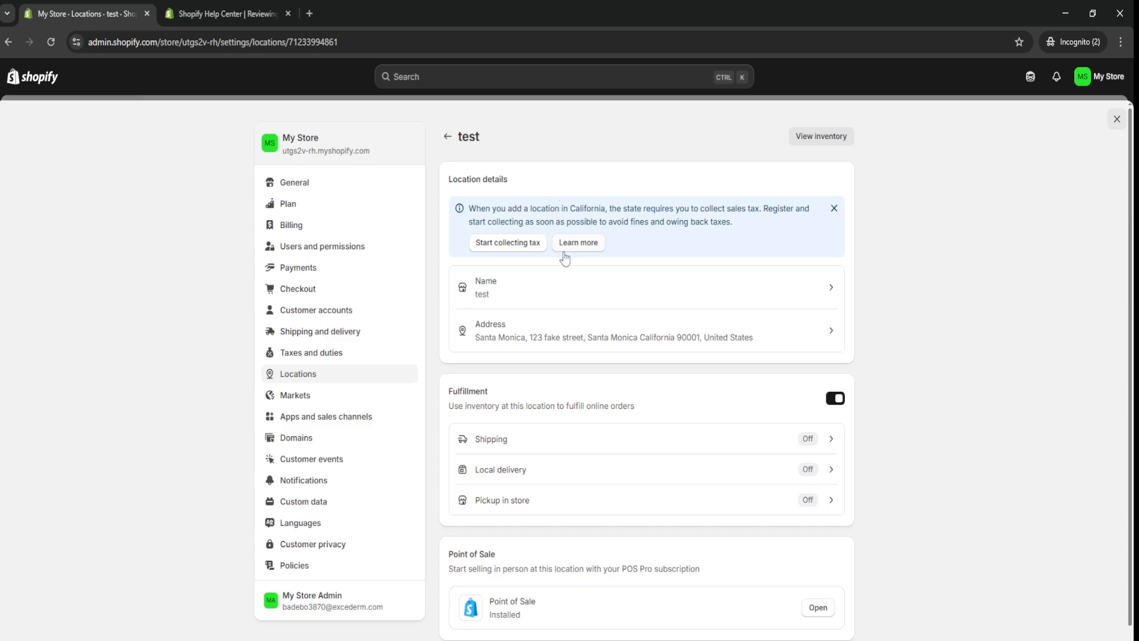
mouse_move(495, 249)
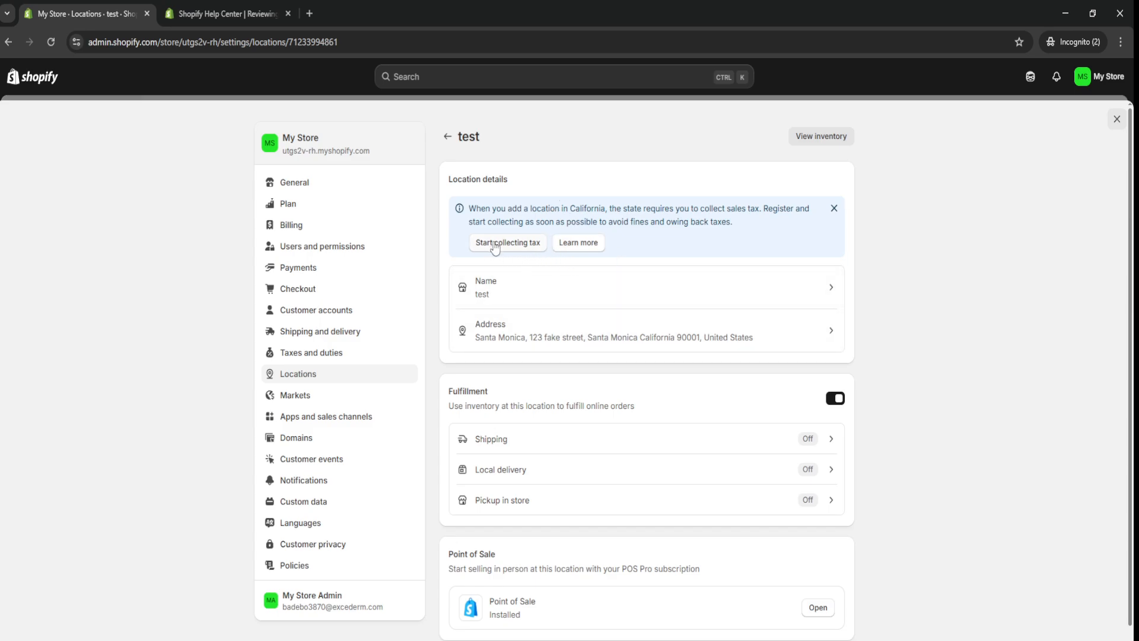
mouse_move(547, 242)
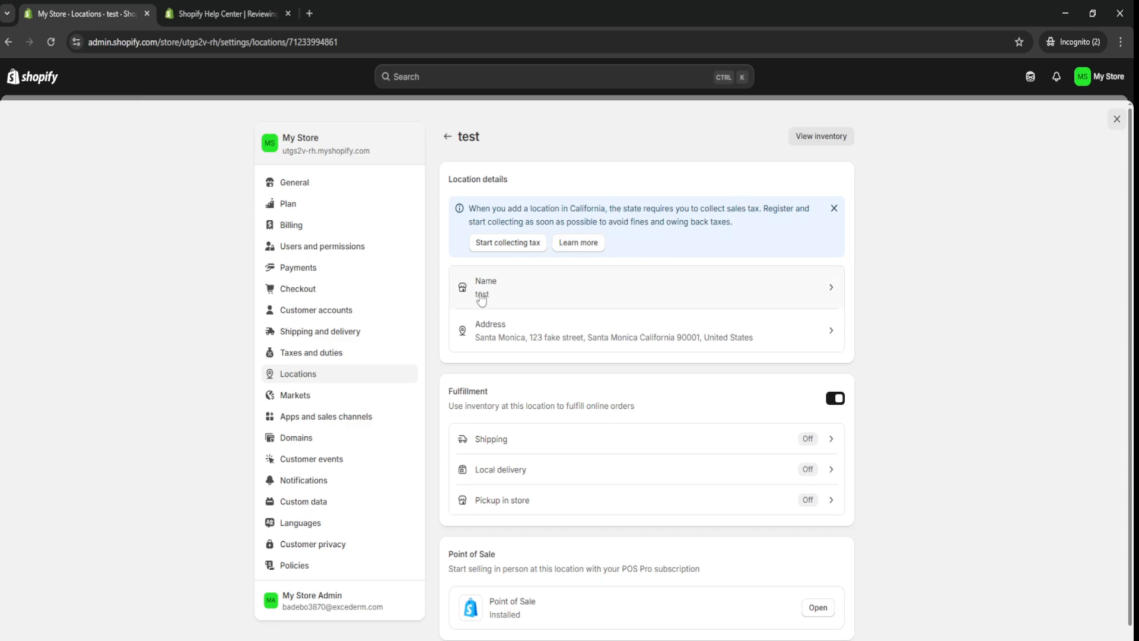
mouse_move(557, 328)
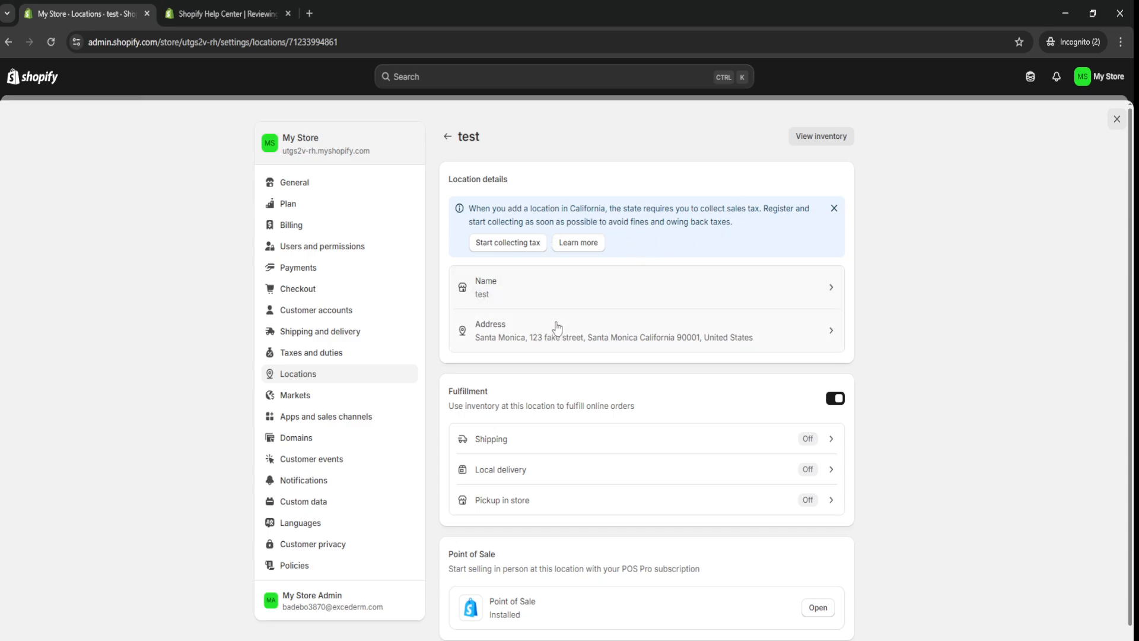
mouse_move(563, 332)
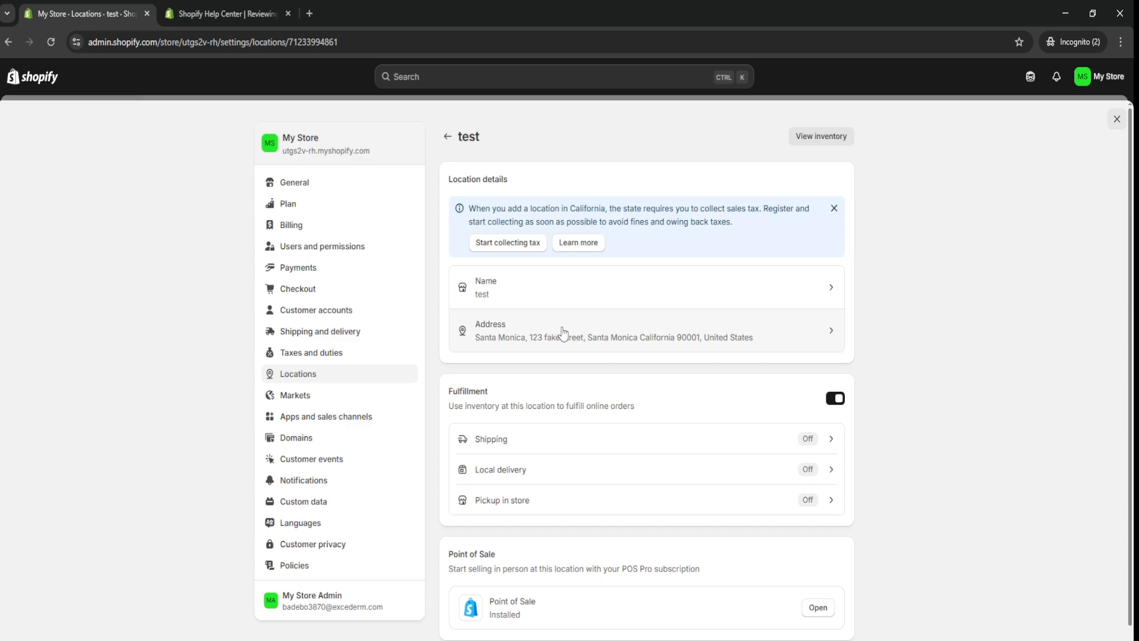
mouse_move(621, 340)
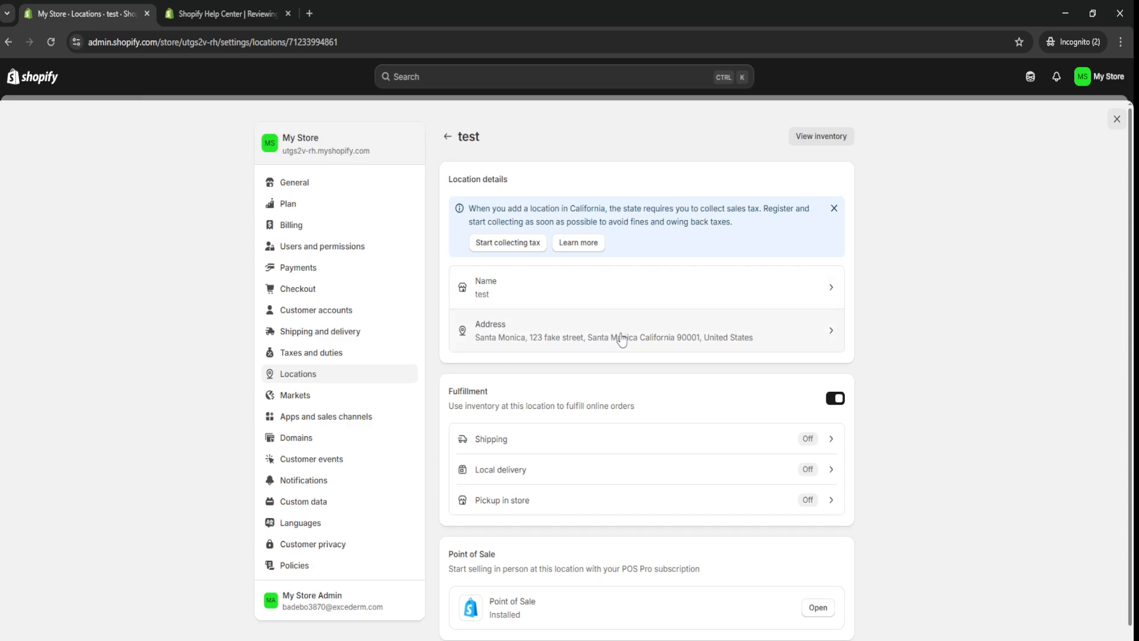
scroll(down, 3)
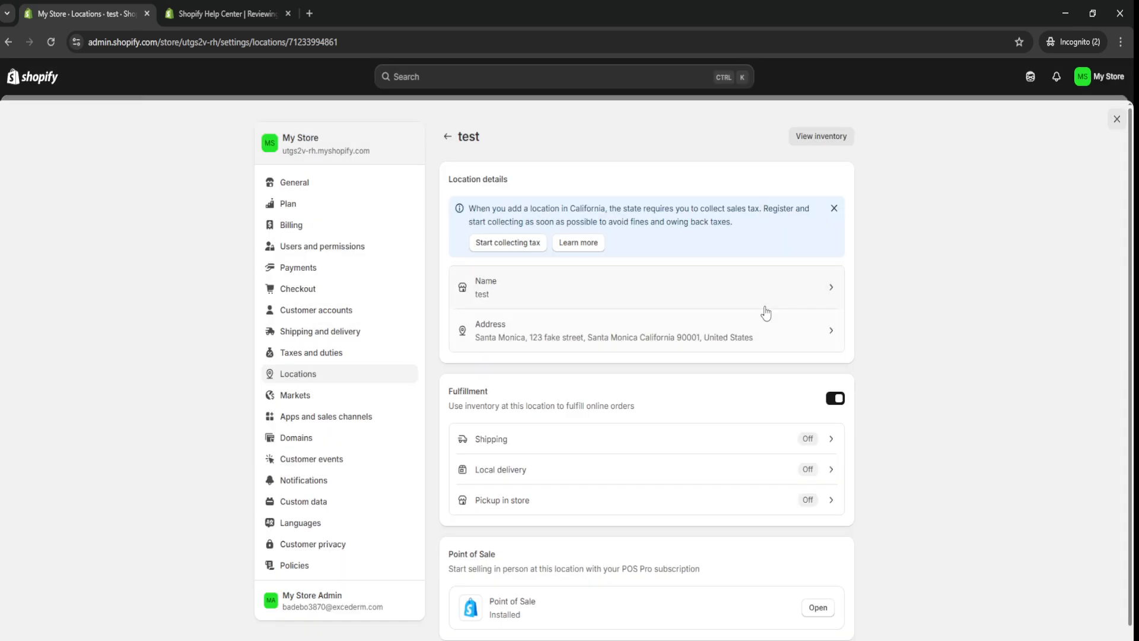
mouse_move(647, 322)
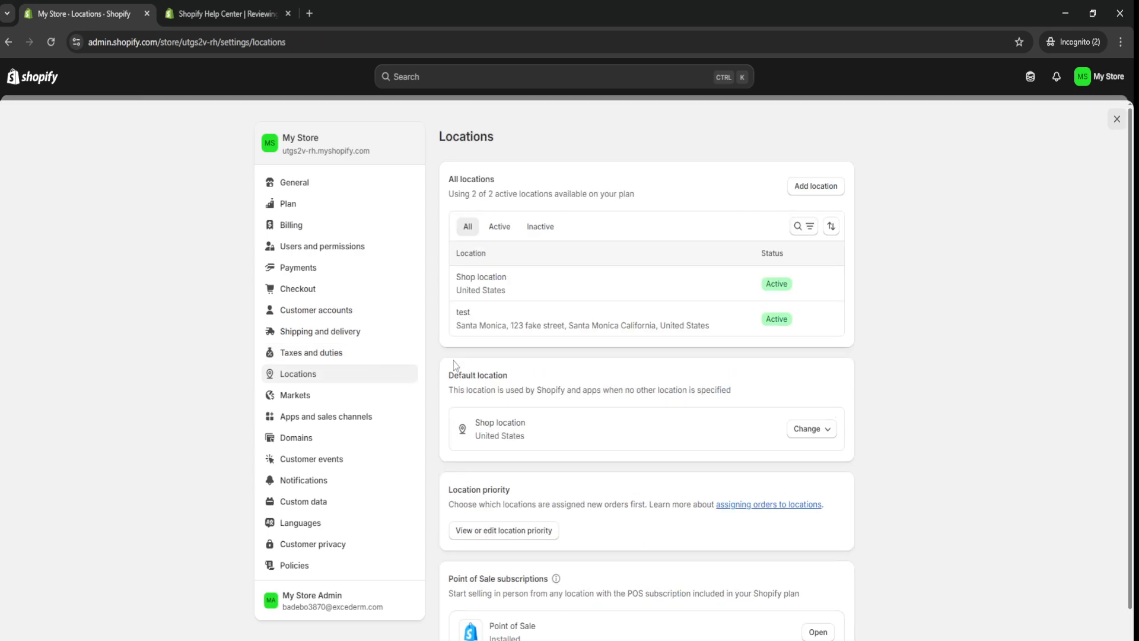
mouse_move(724, 350)
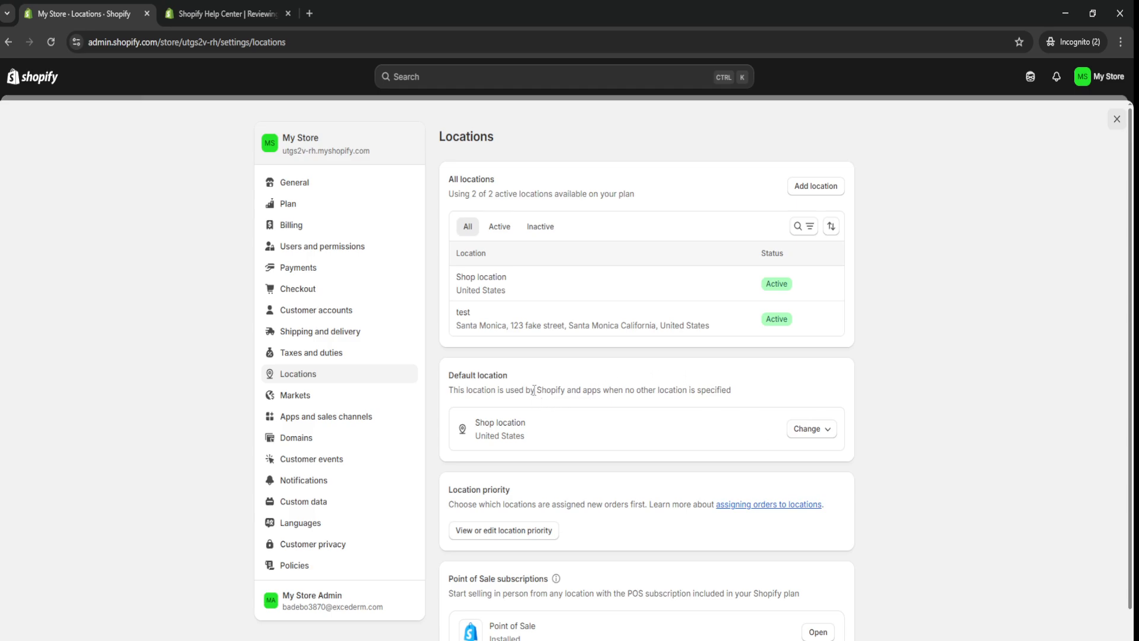
mouse_move(576, 326)
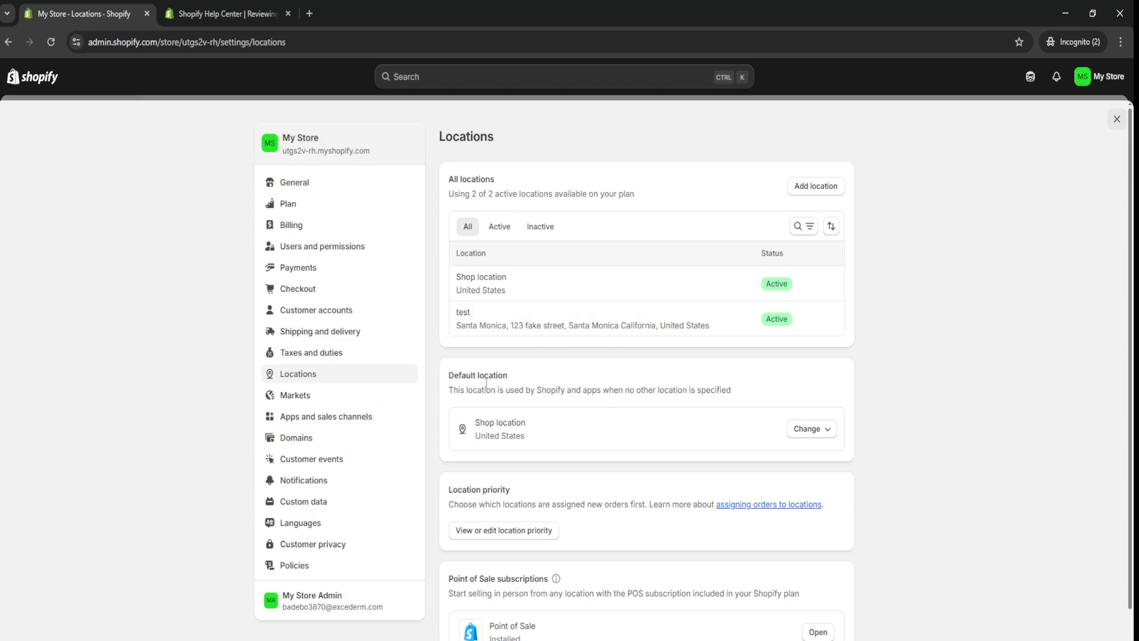
- Change the default location from Shop location to 'test'
click(808, 428)
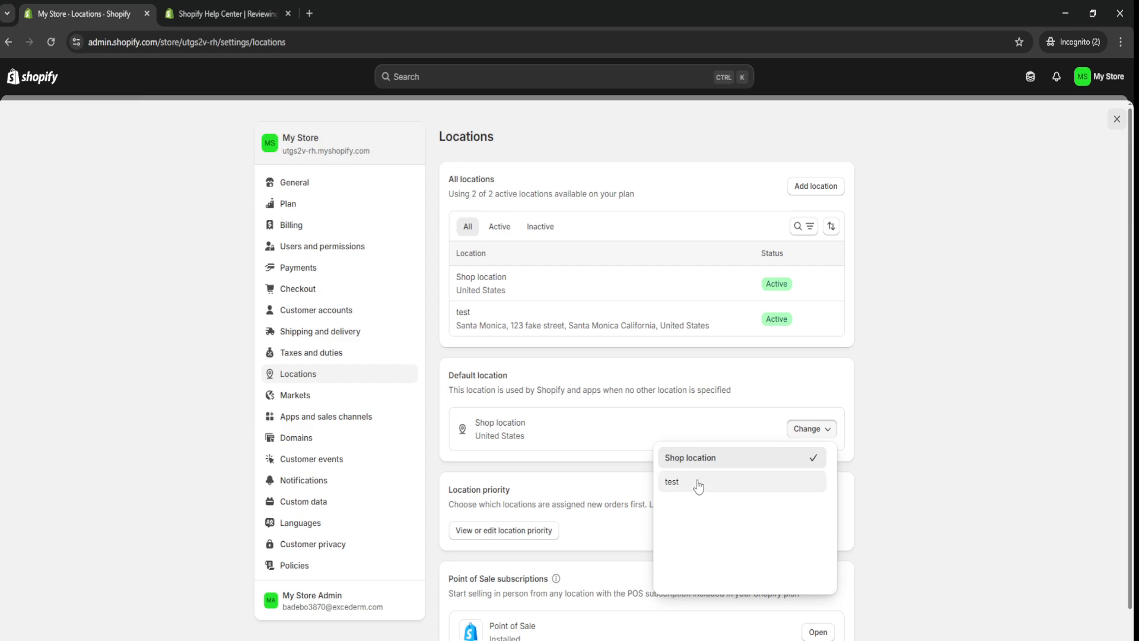
mouse_move(687, 487)
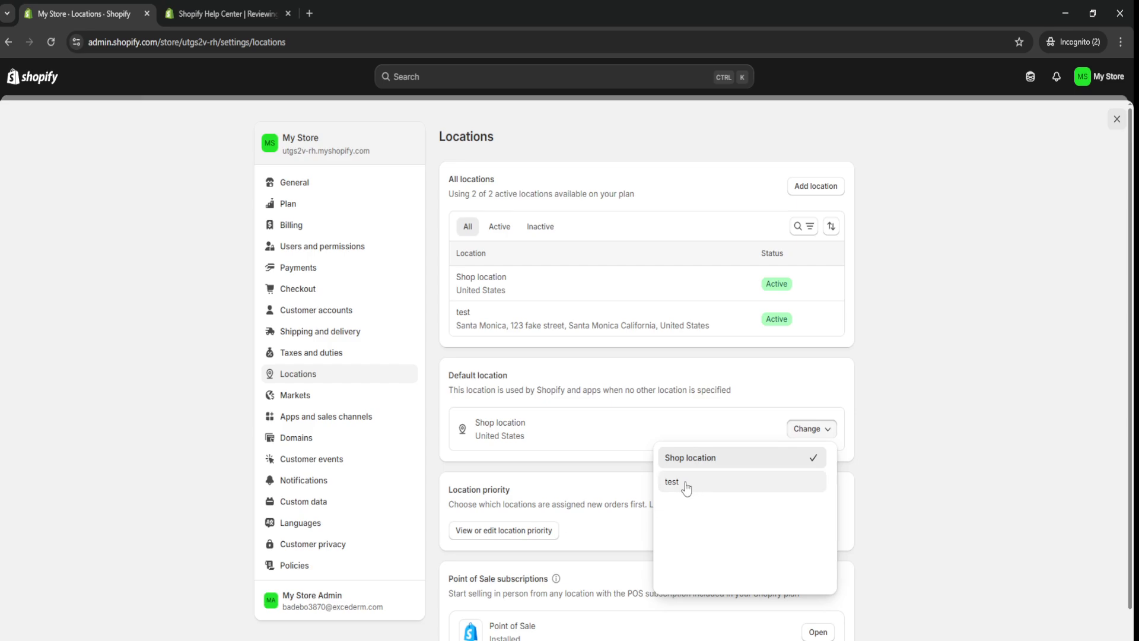
mouse_move(692, 489)
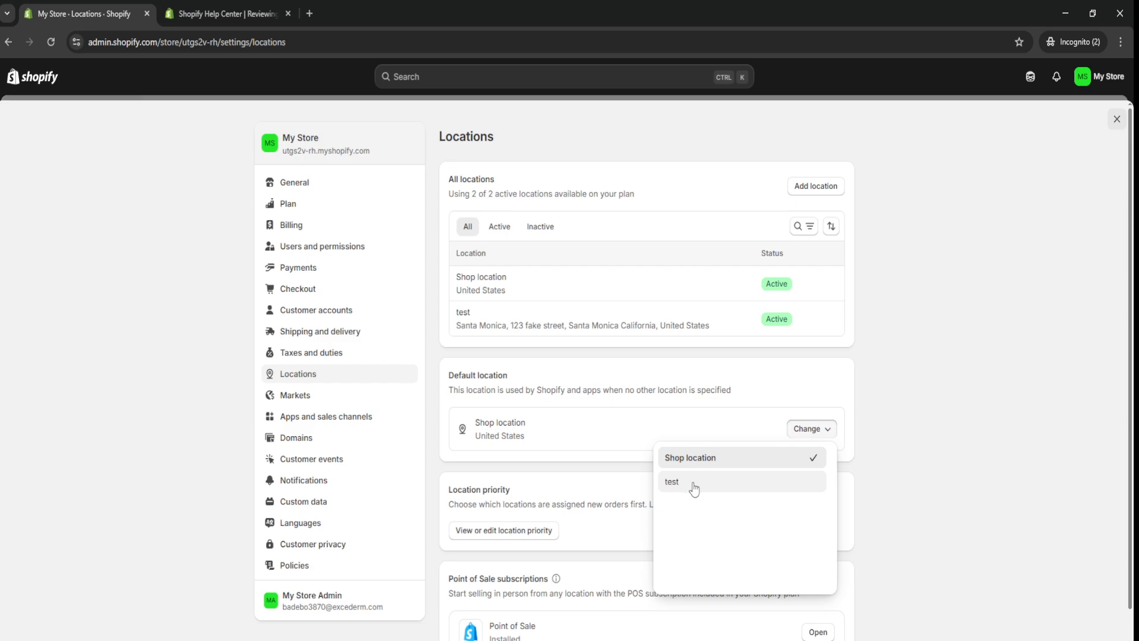
click(672, 481)
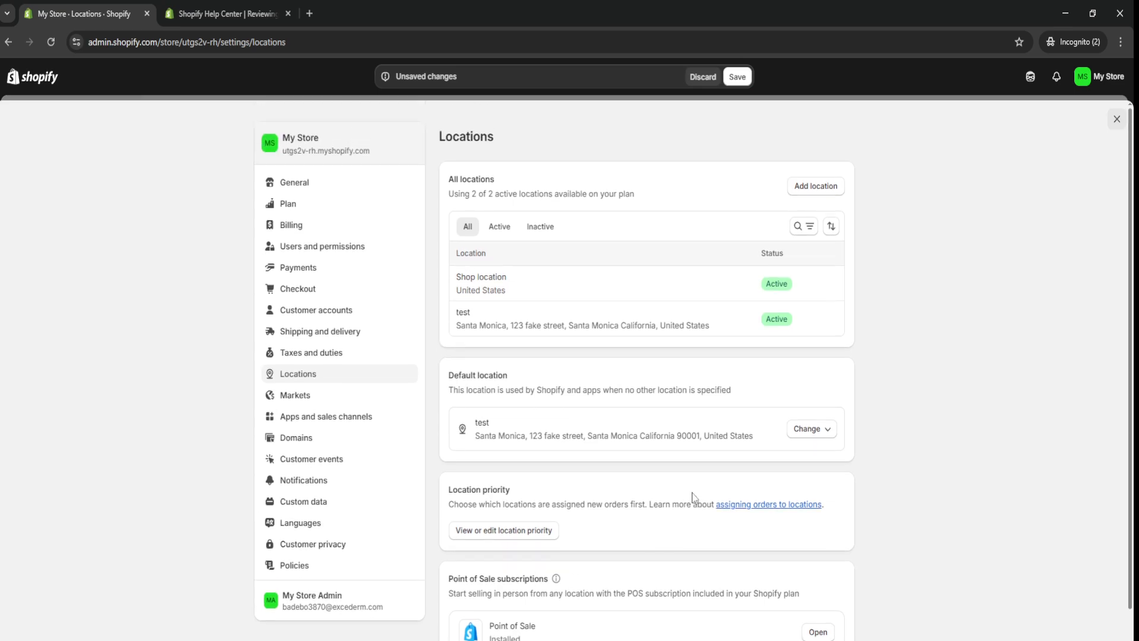
mouse_move(556, 404)
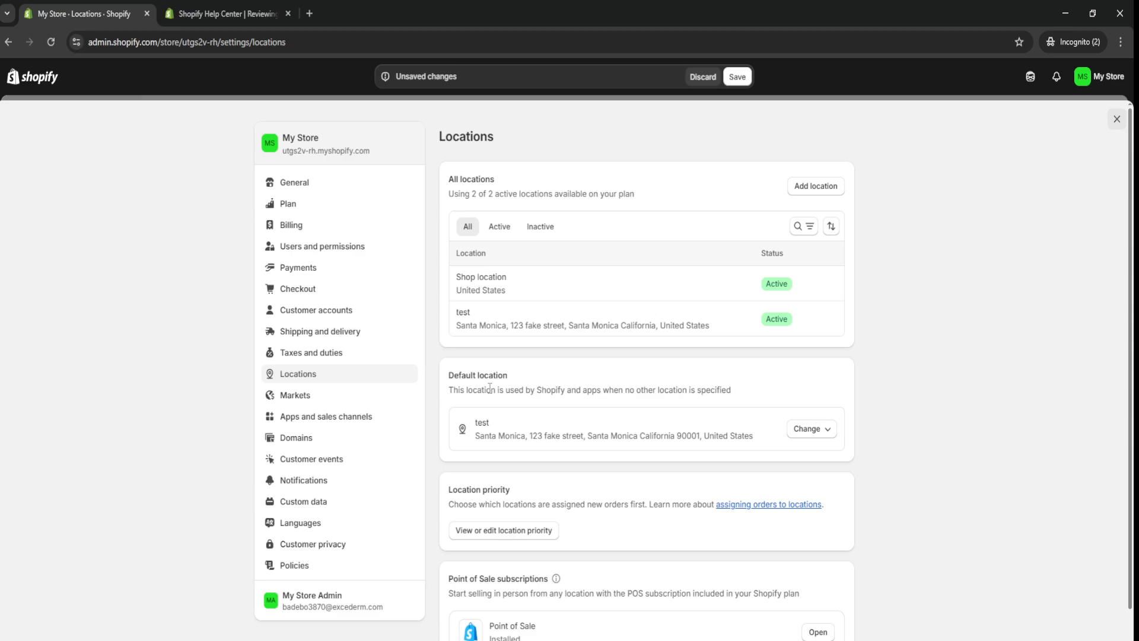
mouse_move(612, 424)
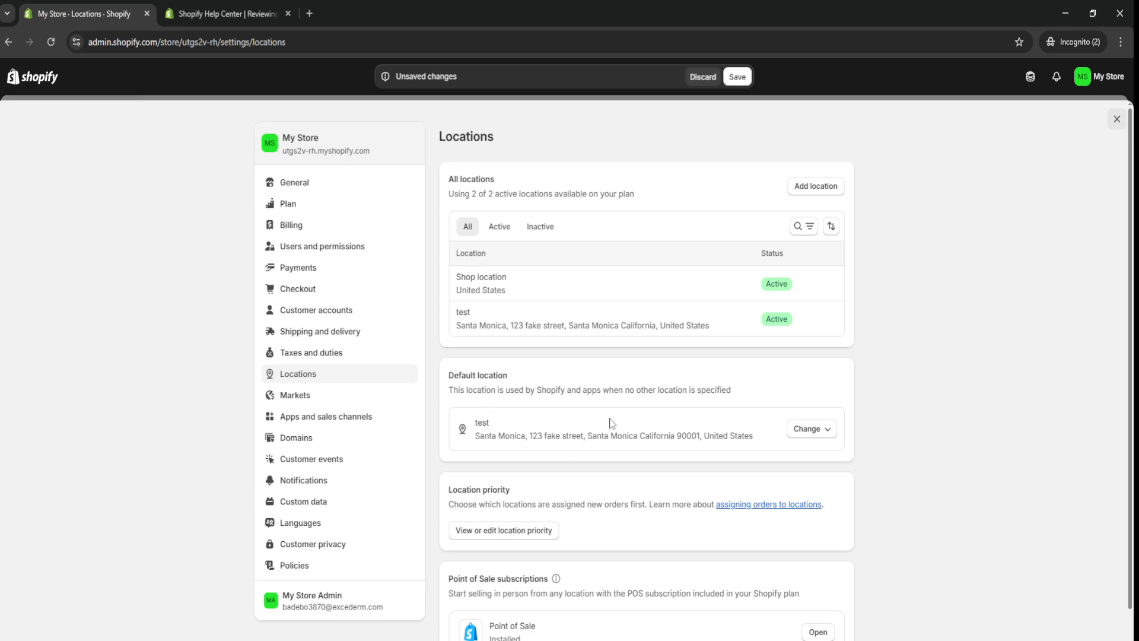
mouse_move(631, 386)
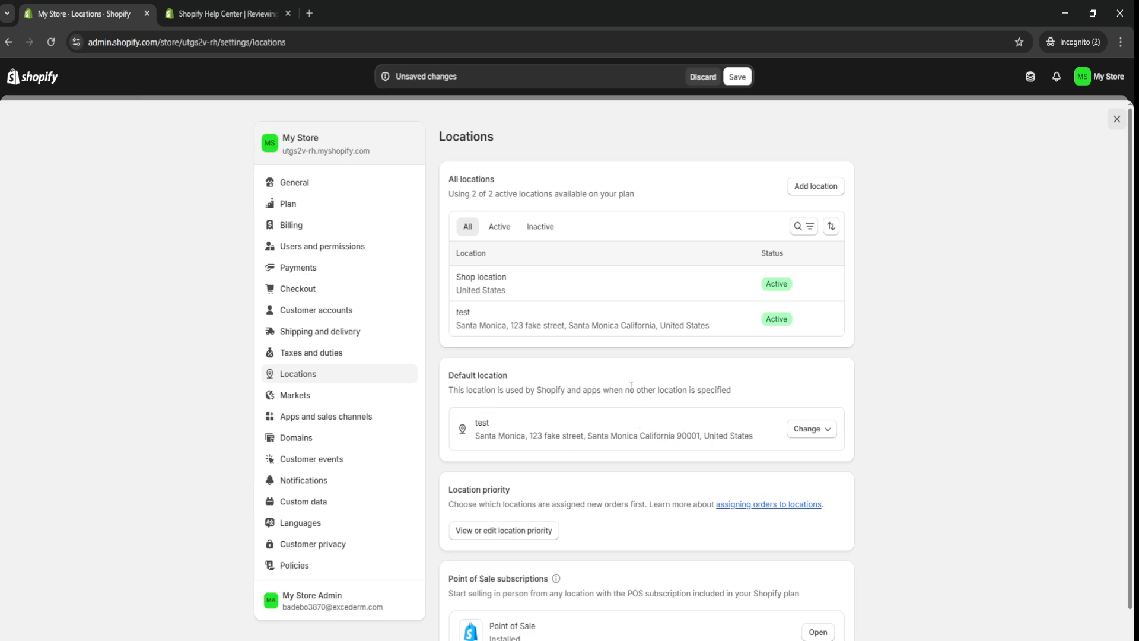
mouse_move(631, 389)
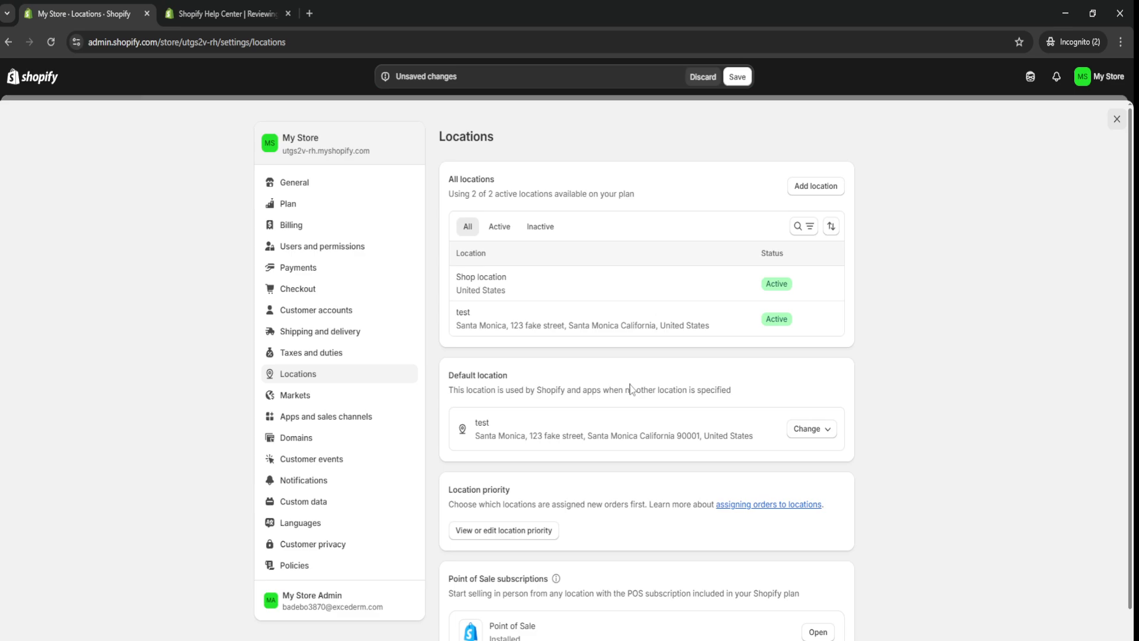
mouse_move(587, 266)
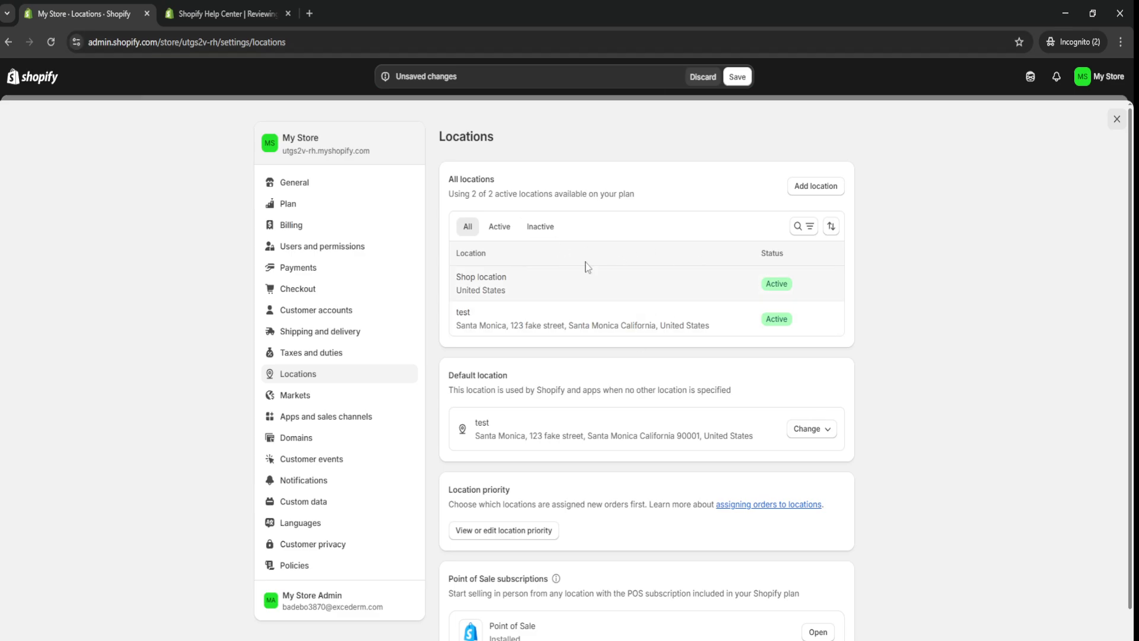
mouse_move(646, 284)
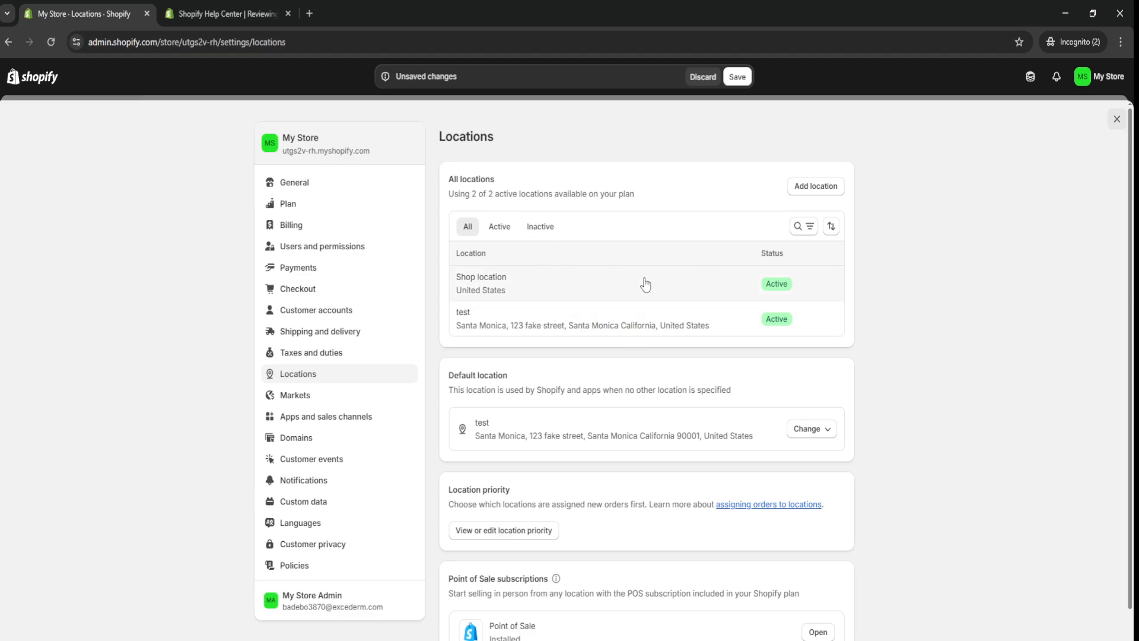
mouse_move(612, 338)
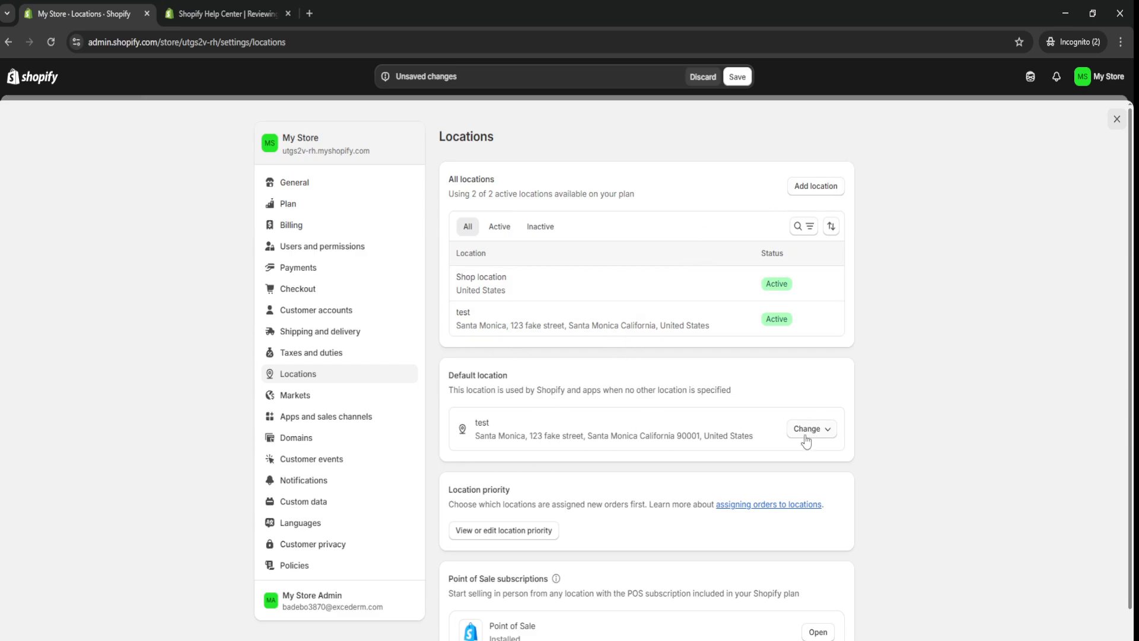
click(809, 428)
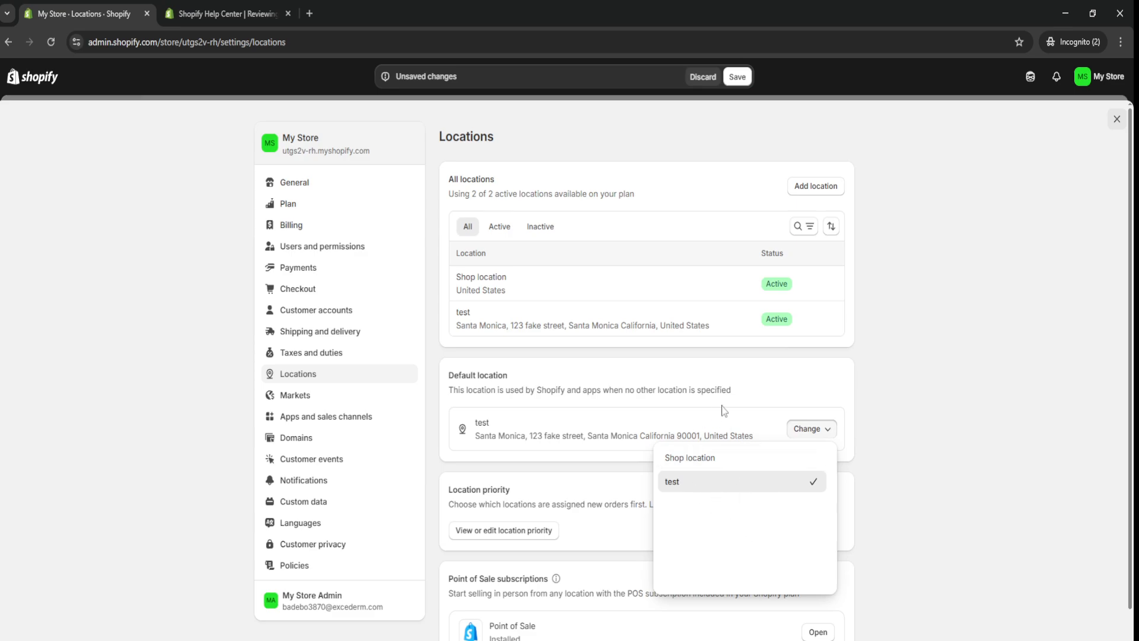
click(521, 449)
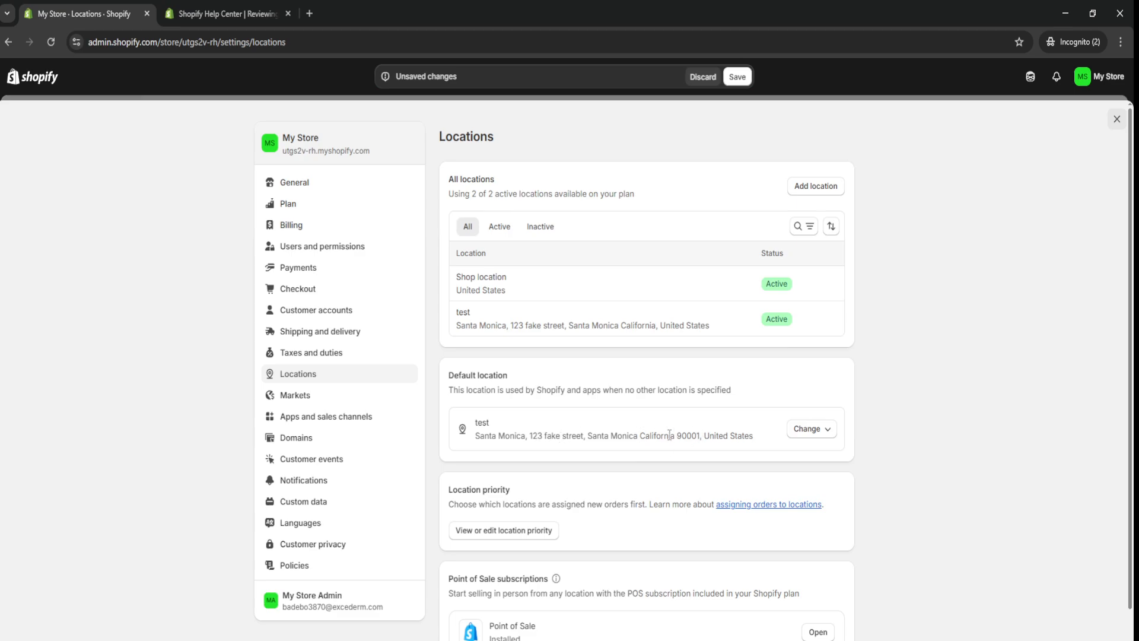
mouse_move(649, 426)
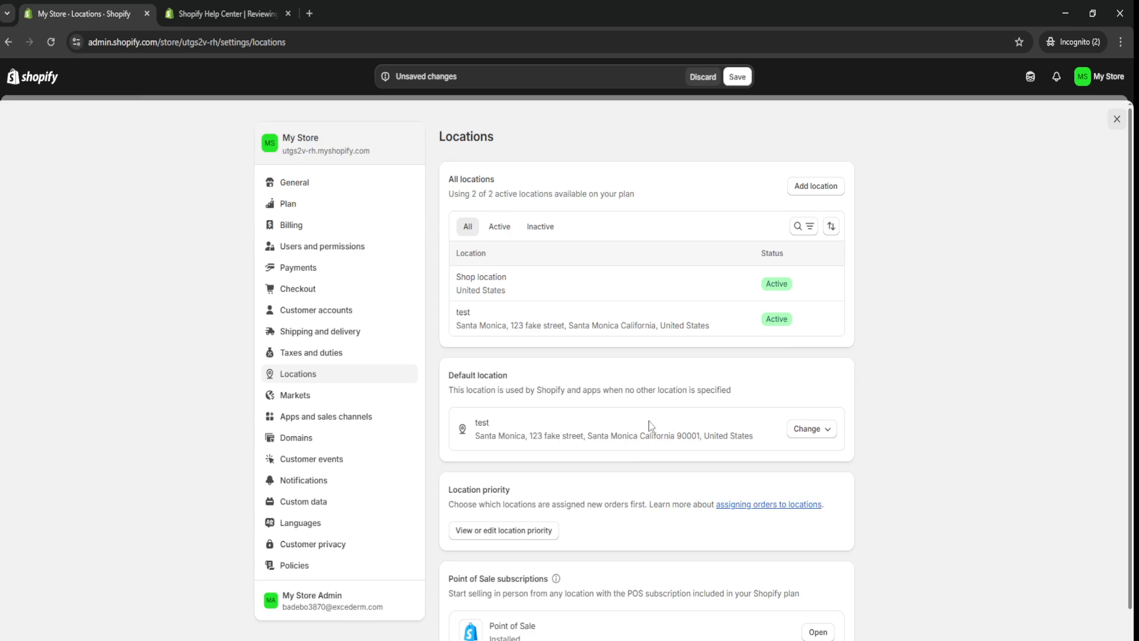